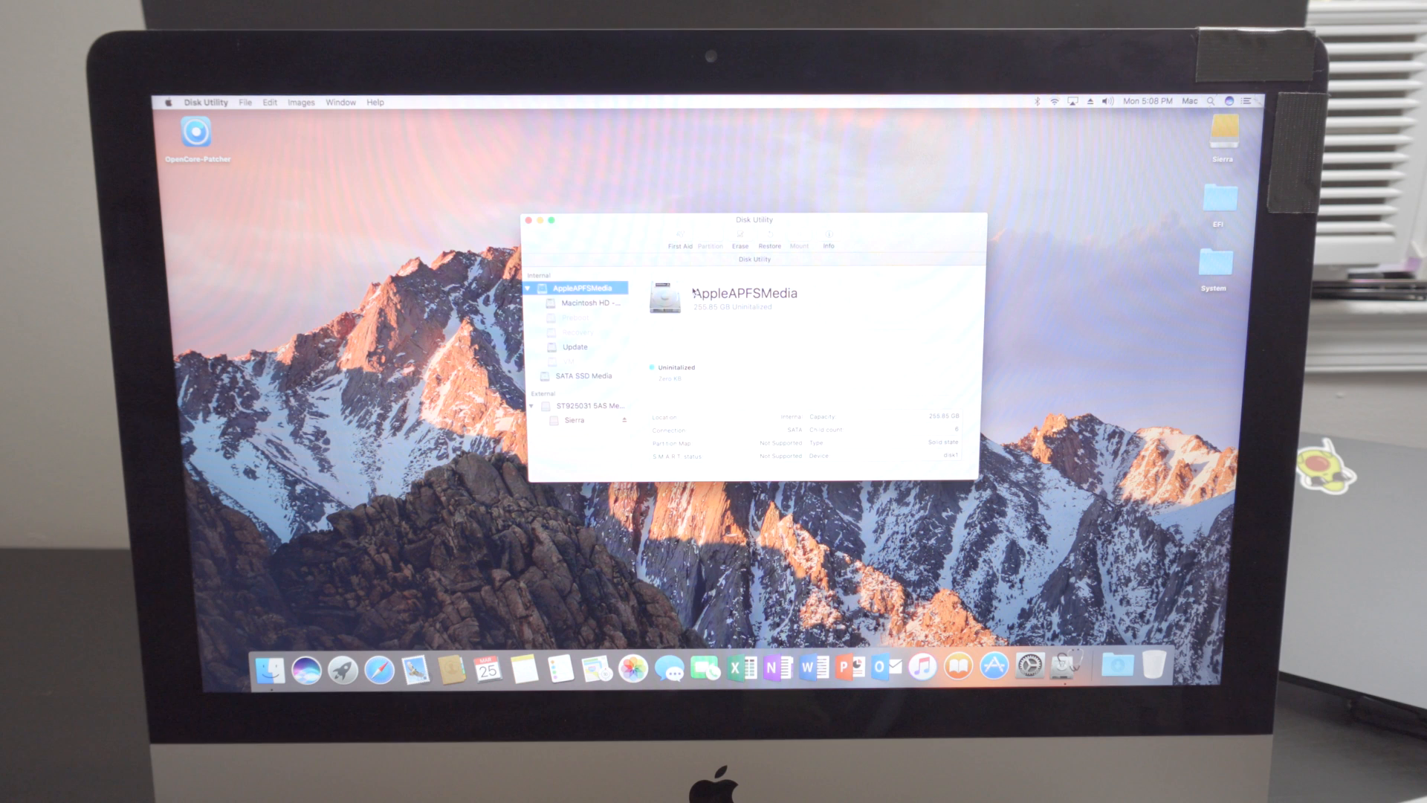
# Erase the internal APFS disk as 'Macintosh SSD', confirm Done and quit Disk Utility.
pyautogui.click(739, 245)
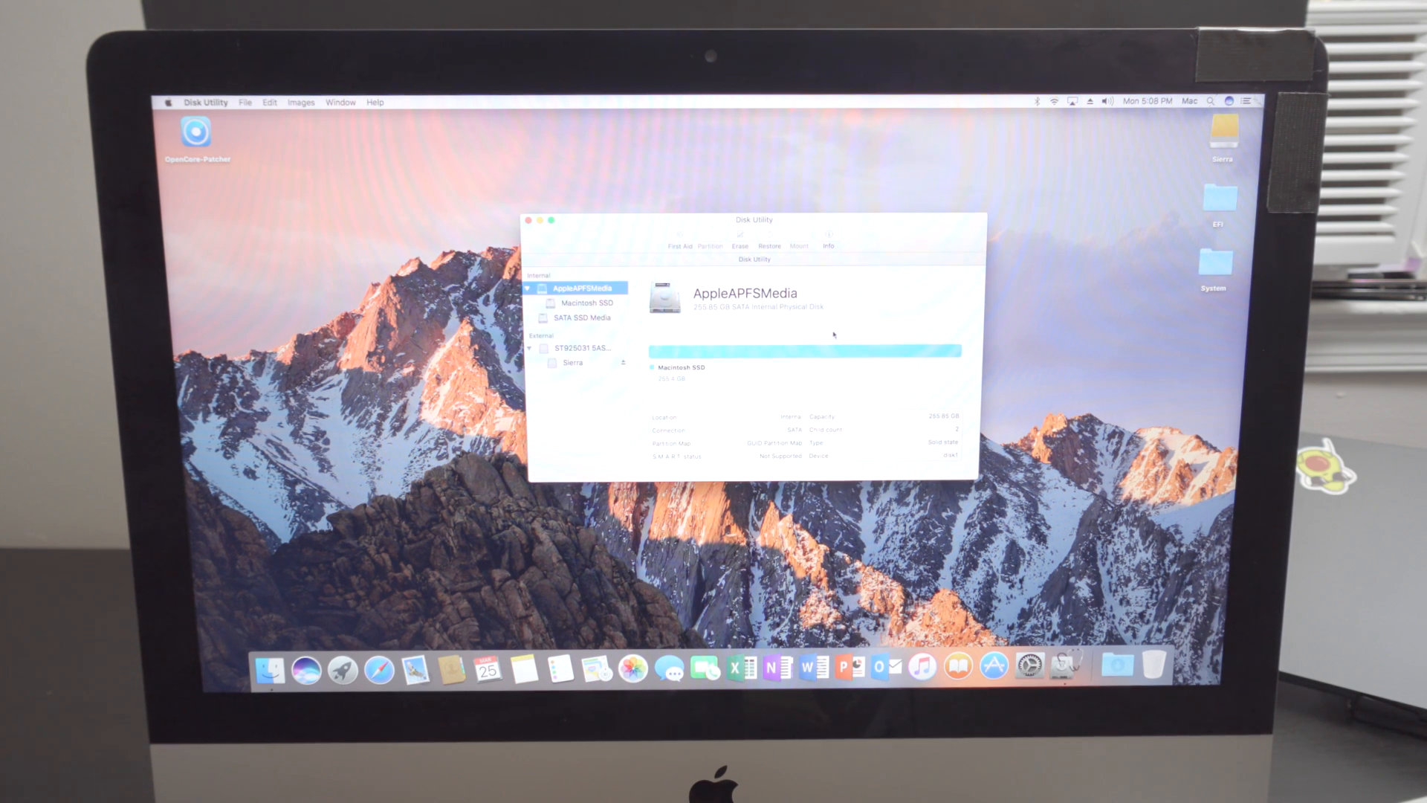
pyautogui.click(586, 302)
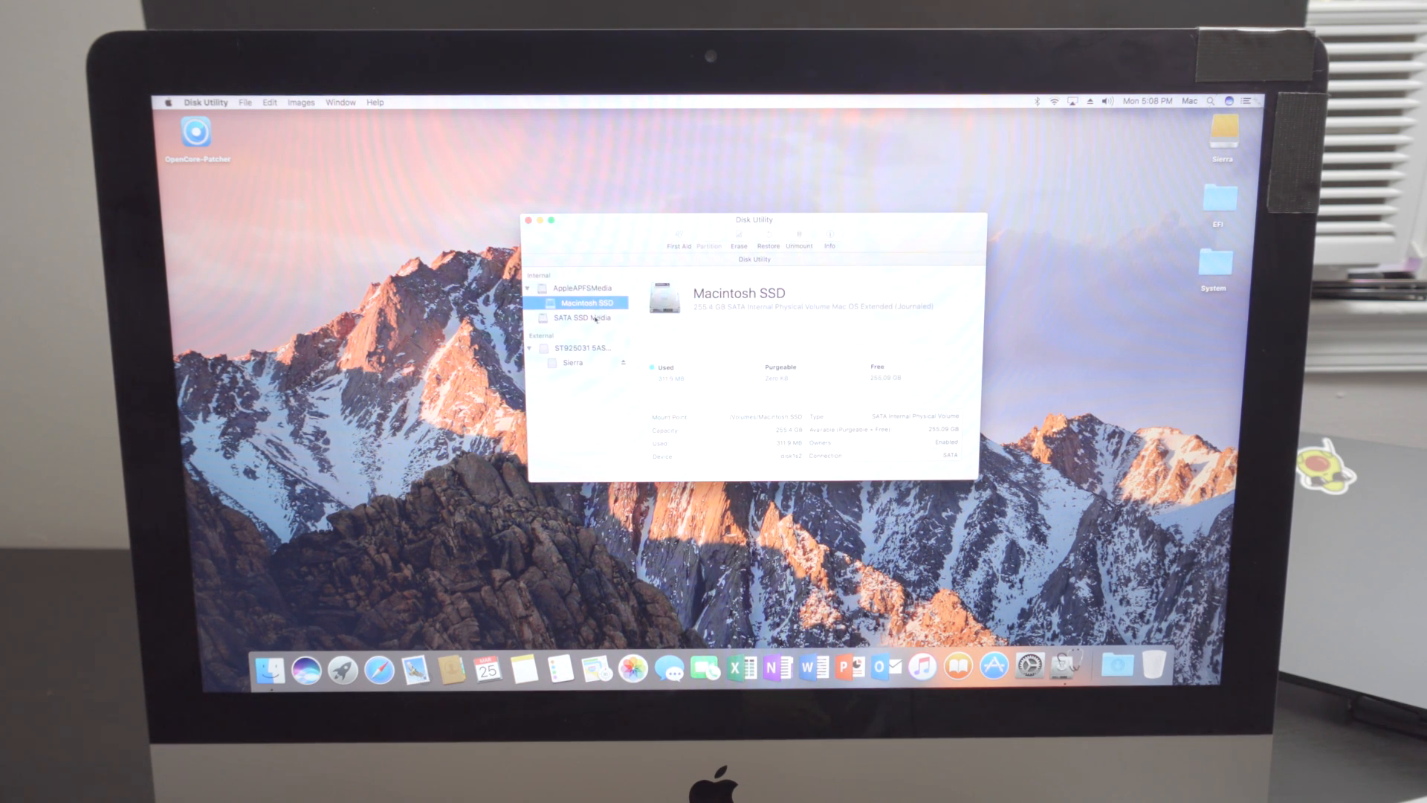
pyautogui.click(535, 220)
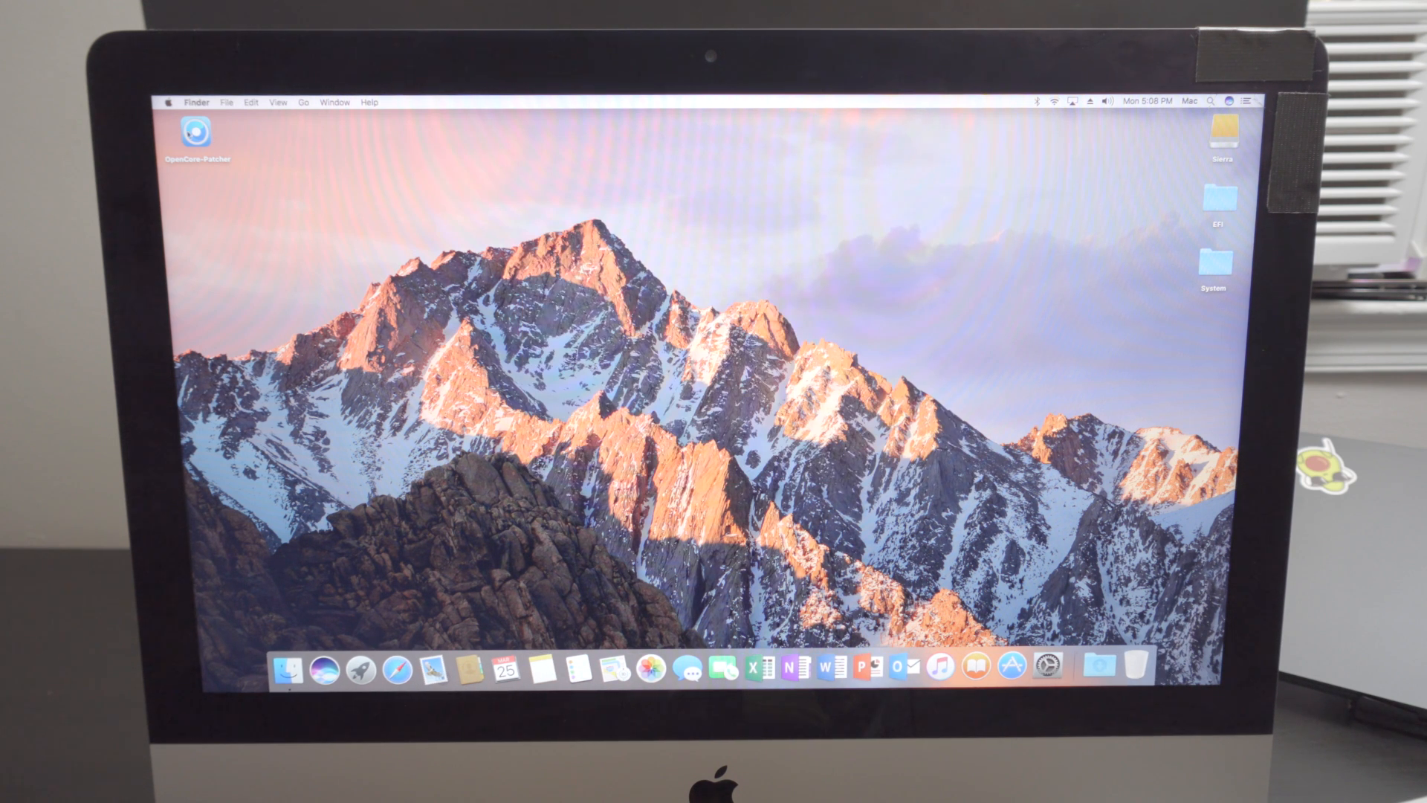
# Launch OpenCore-Patcher from the desktop to build, install and reboot into the Sonoma installer.
pyautogui.click(194, 131)
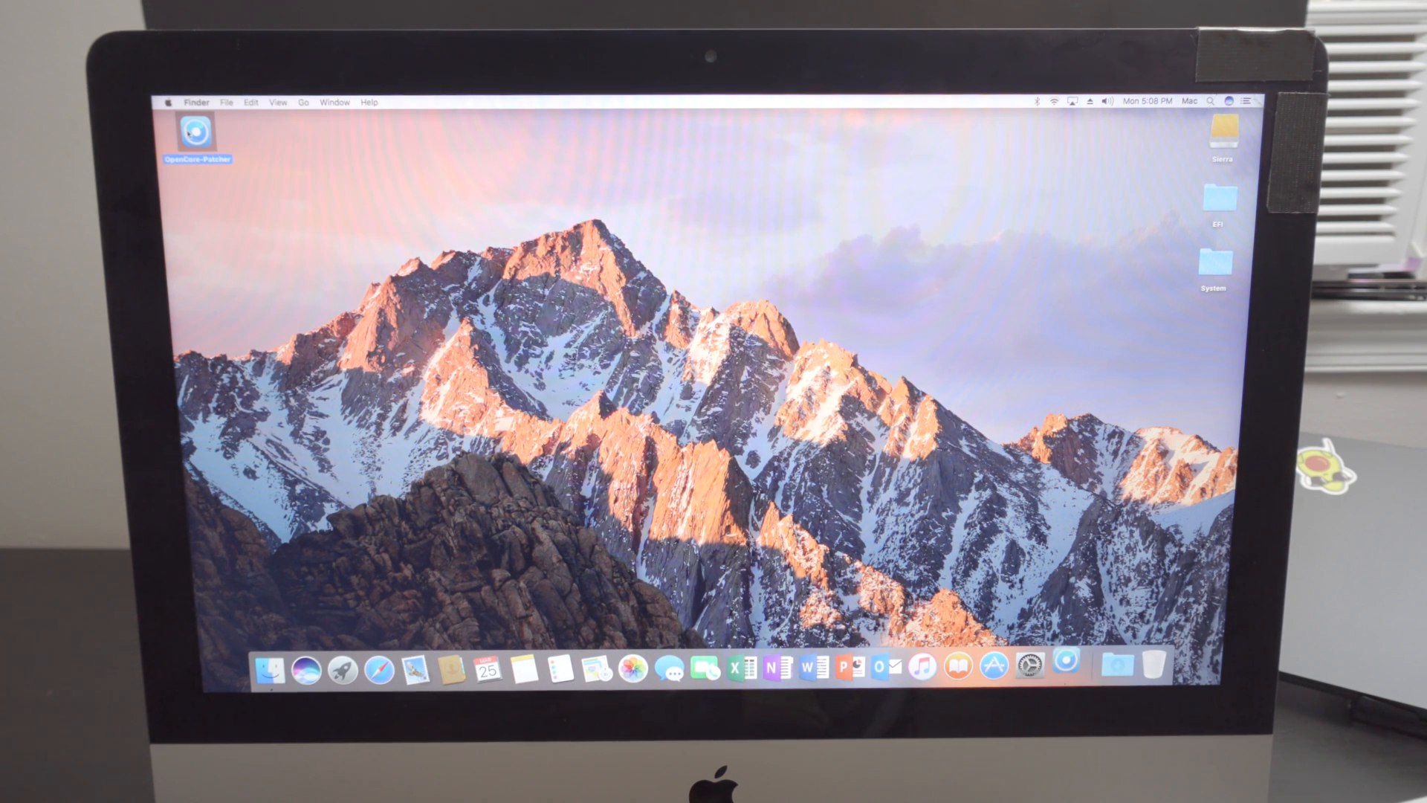
pyautogui.doubleClick(197, 128)
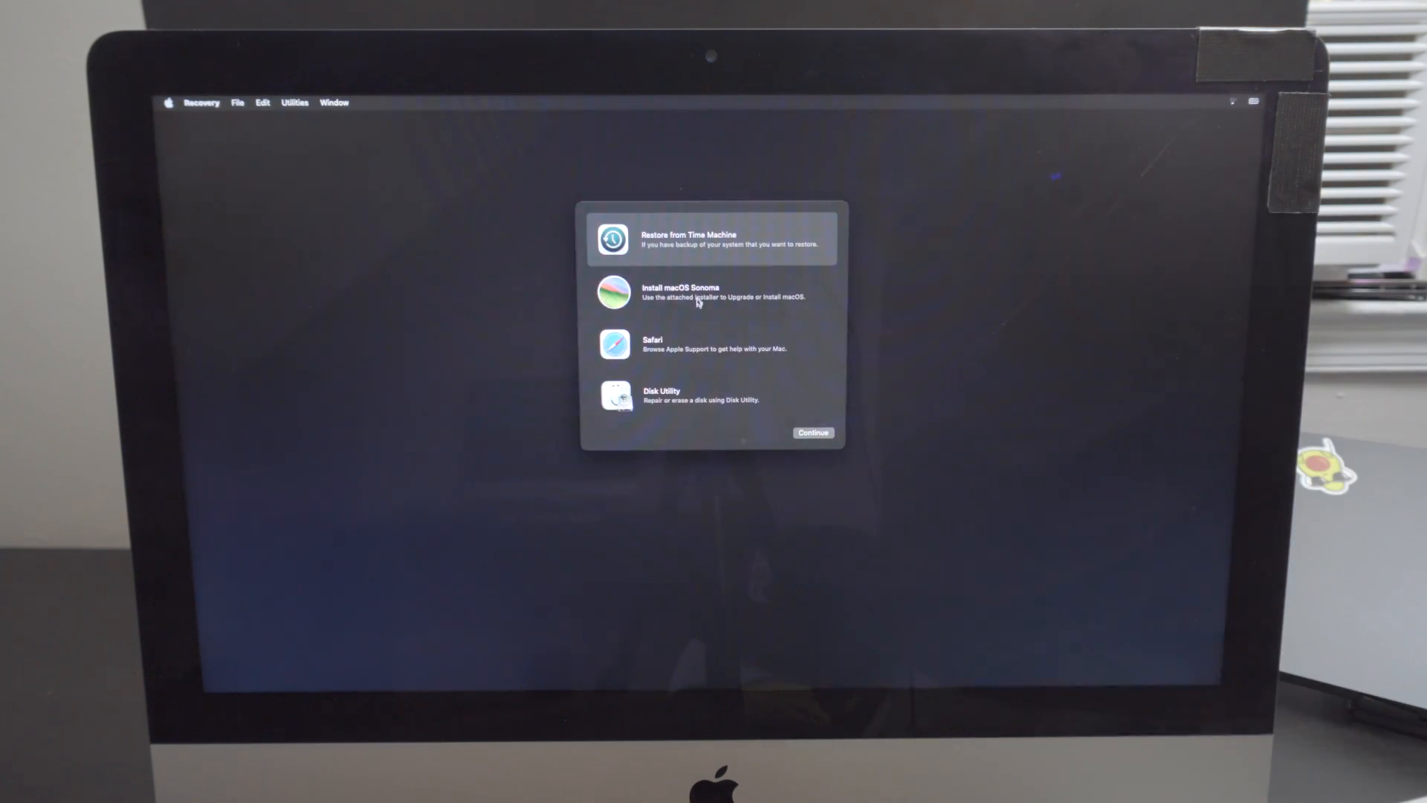
# Start Install macOS Sonoma from Recovery, continue and agree to the license agreement.
pyautogui.click(715, 291)
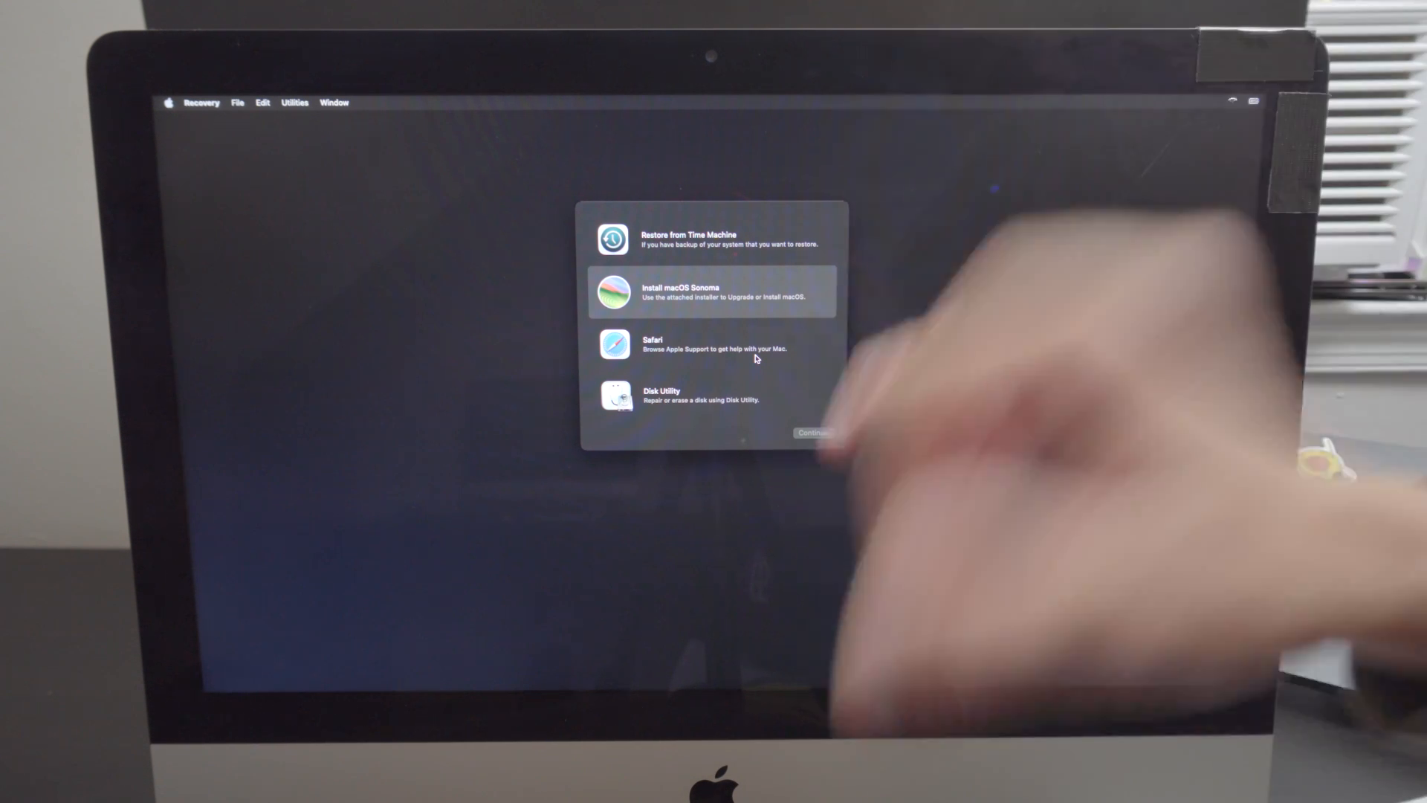
pyautogui.click(812, 433)
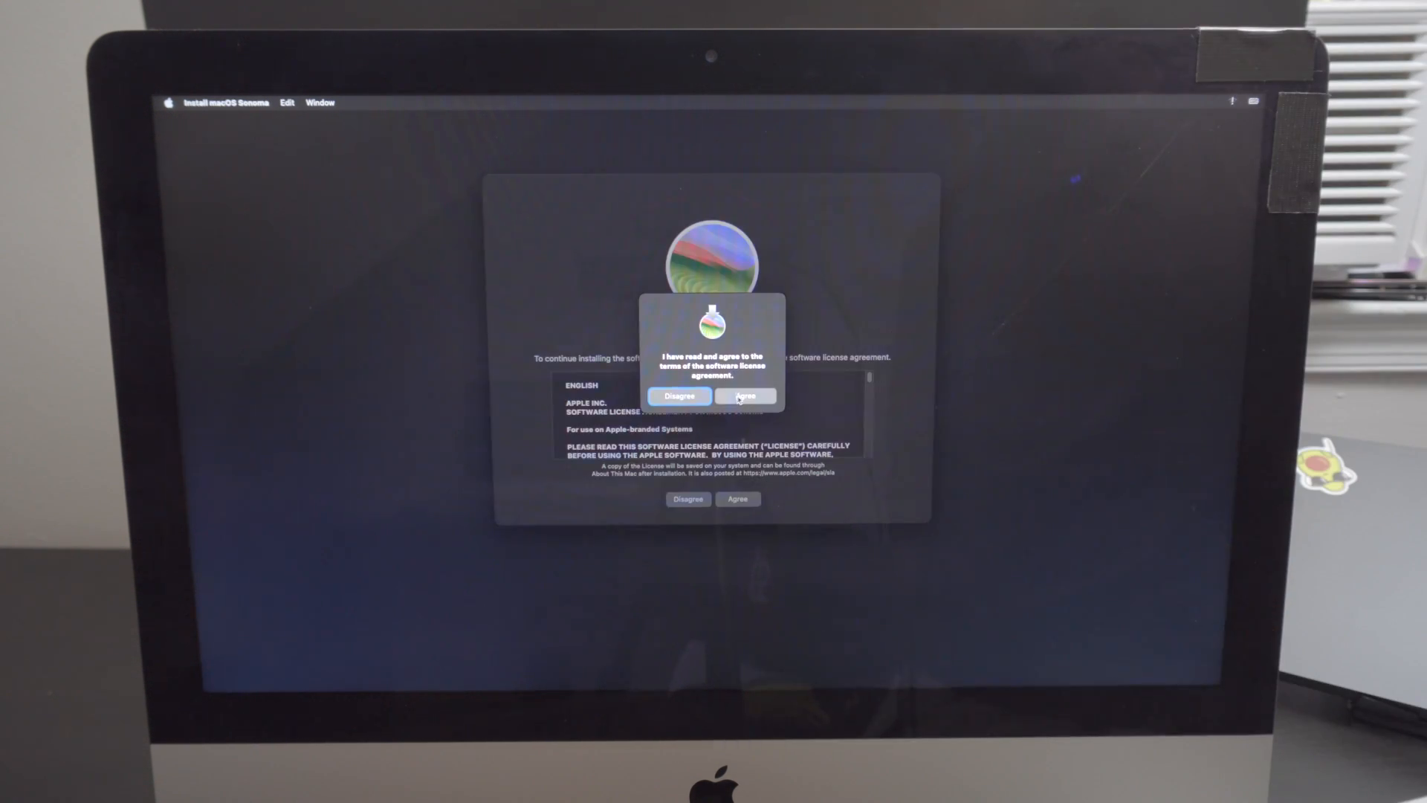
pyautogui.click(745, 395)
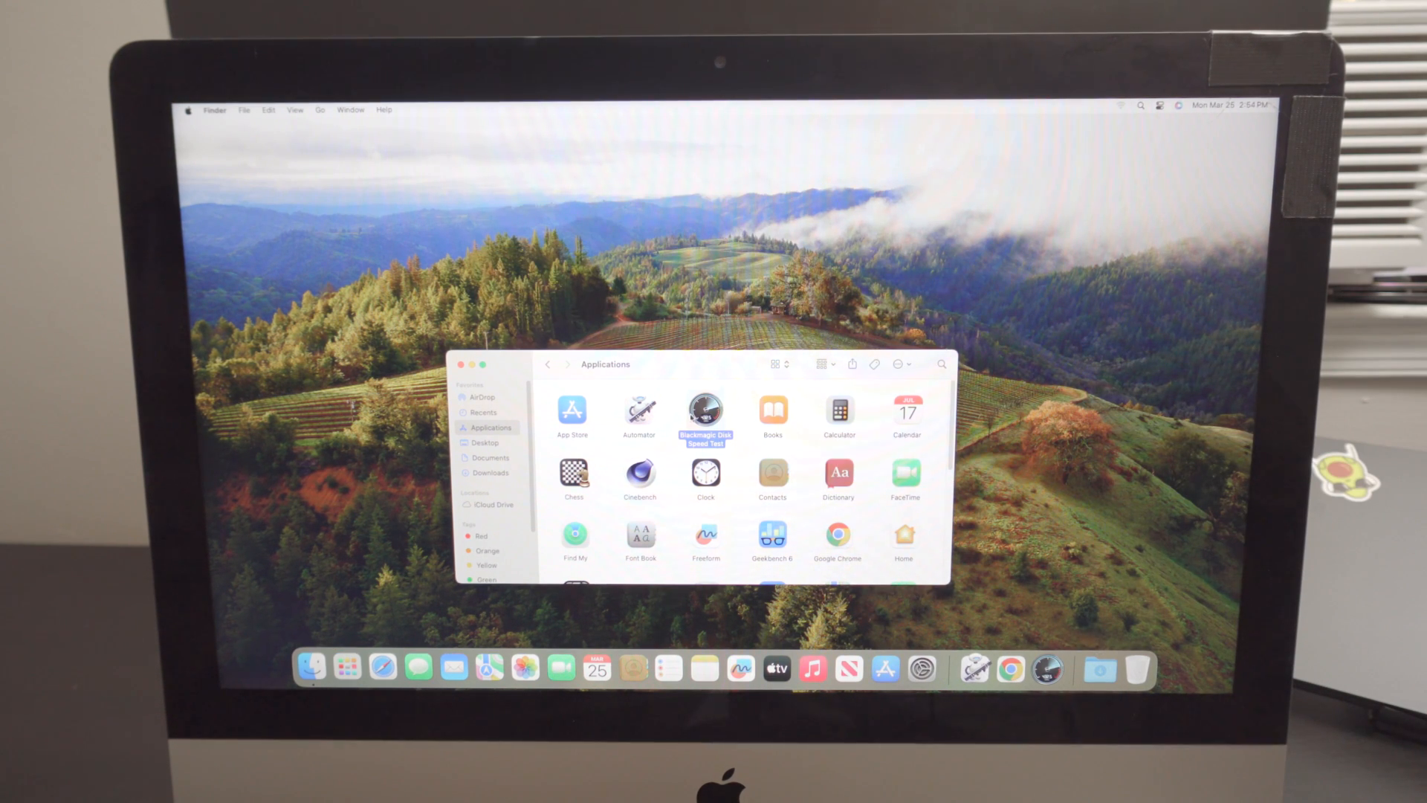
# Run Blackmagic Disk Speed Test on the internal drive (~390 MB/s read), then quit it.
pyautogui.doubleClick(705, 411)
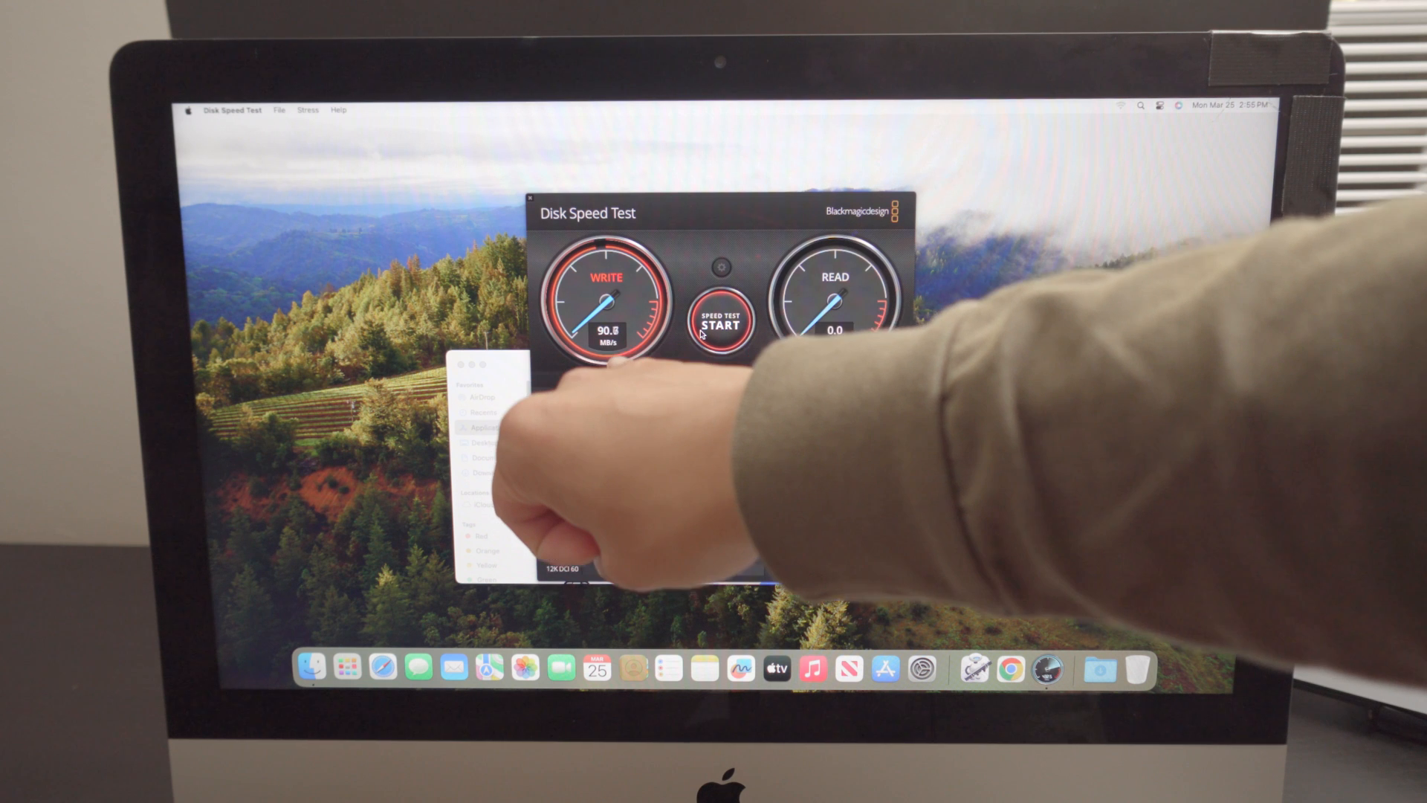
pyautogui.click(719, 319)
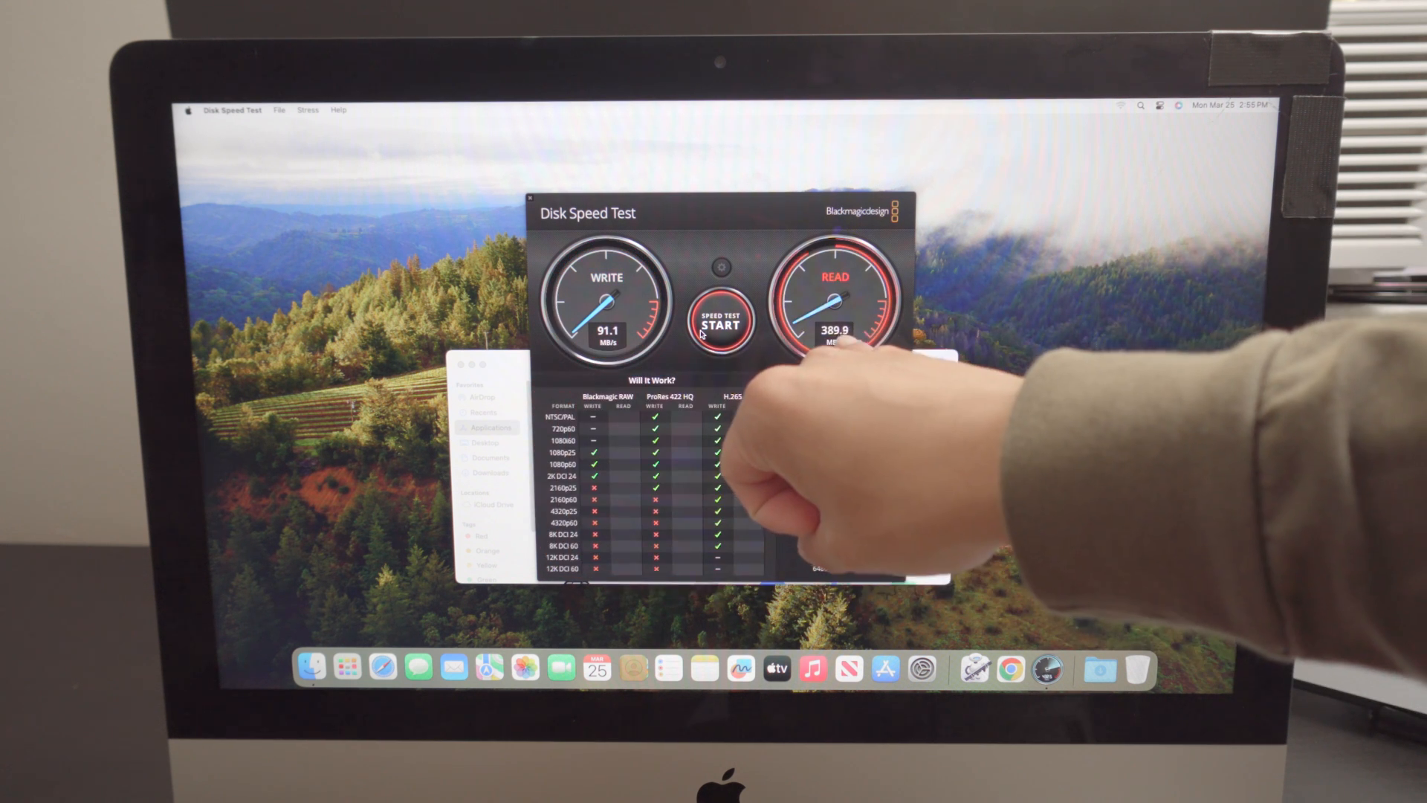
pyautogui.click(720, 321)
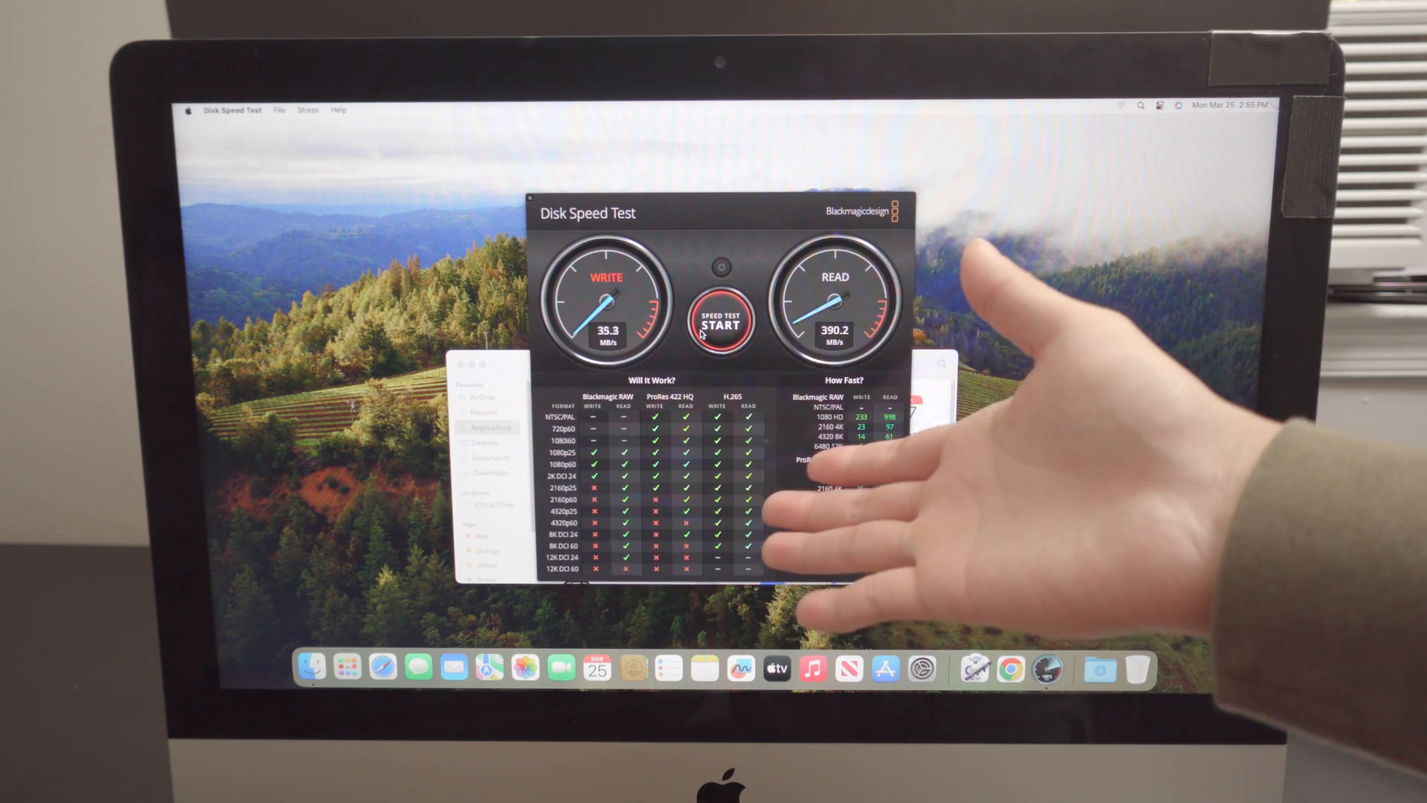
pyautogui.click(719, 323)
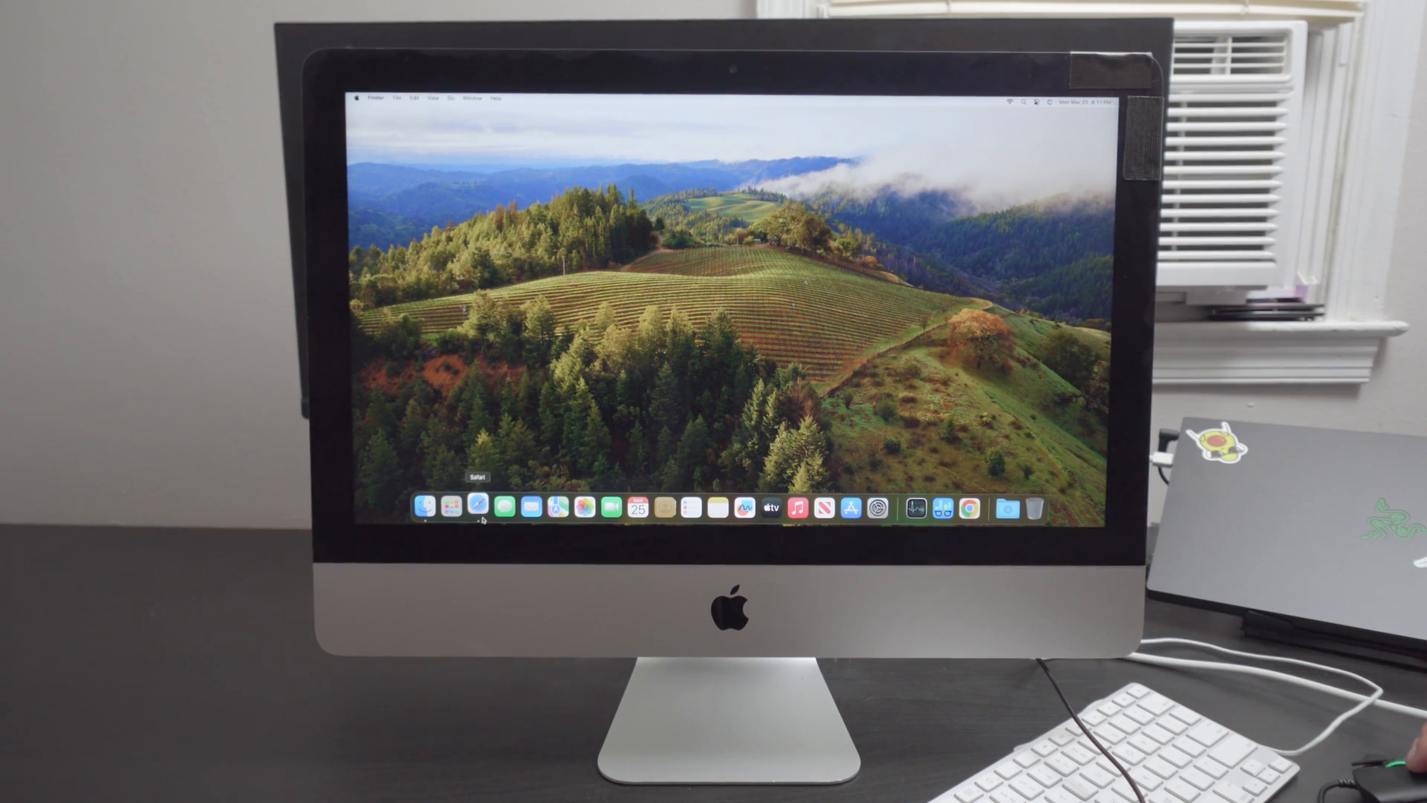
# Launch Safari and Messages from the Dock, cancelling the iMessage sign-in.
pyautogui.click(477, 507)
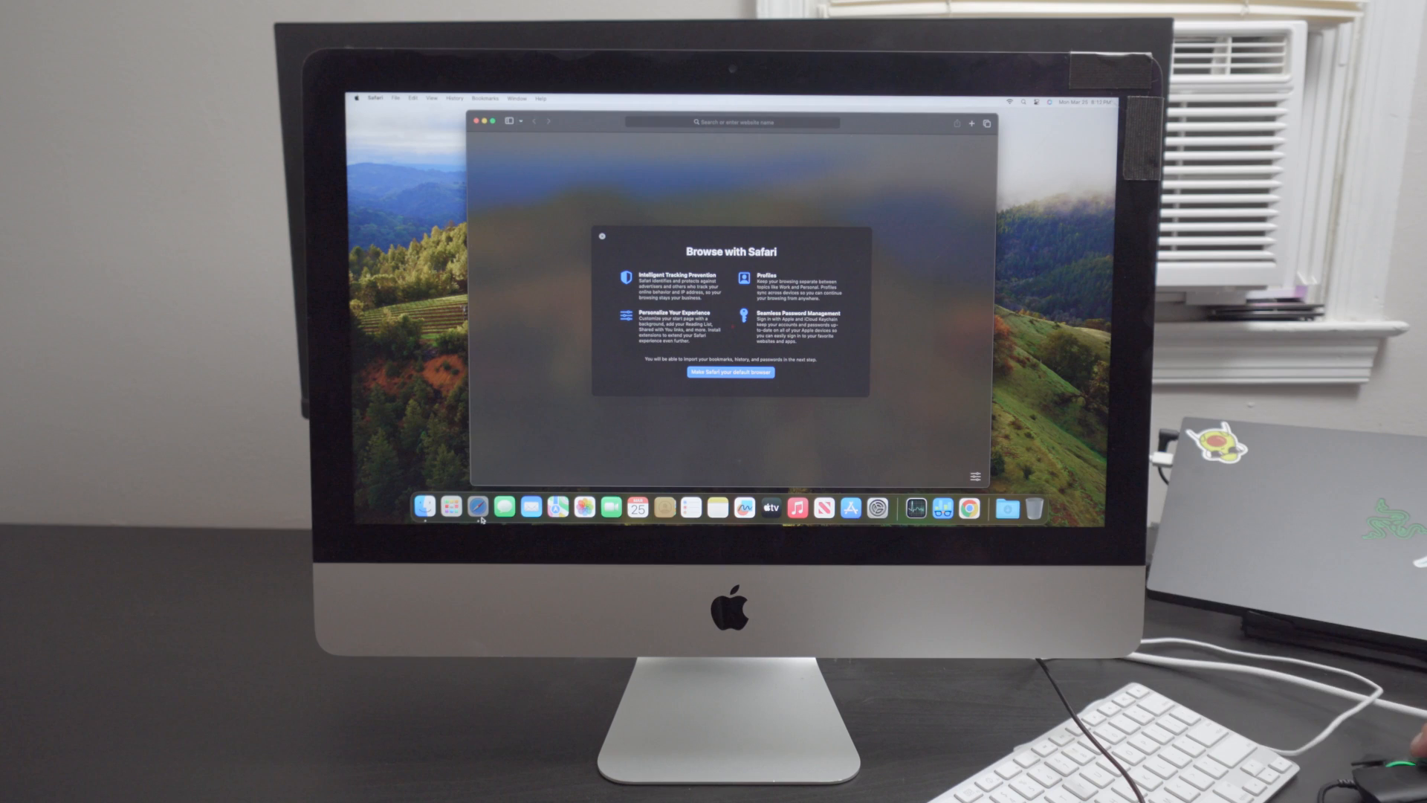
pyautogui.click(477, 119)
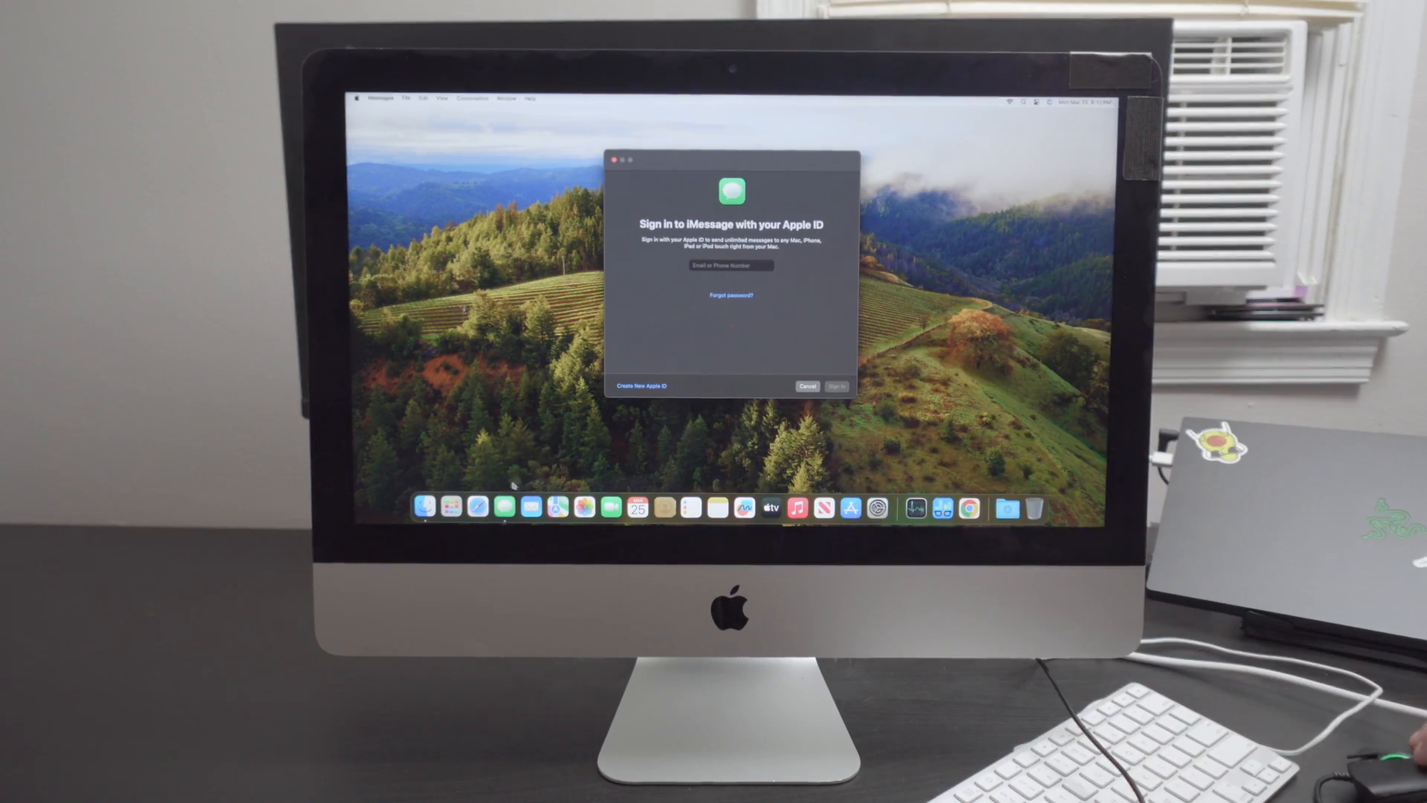
pyautogui.click(729, 265)
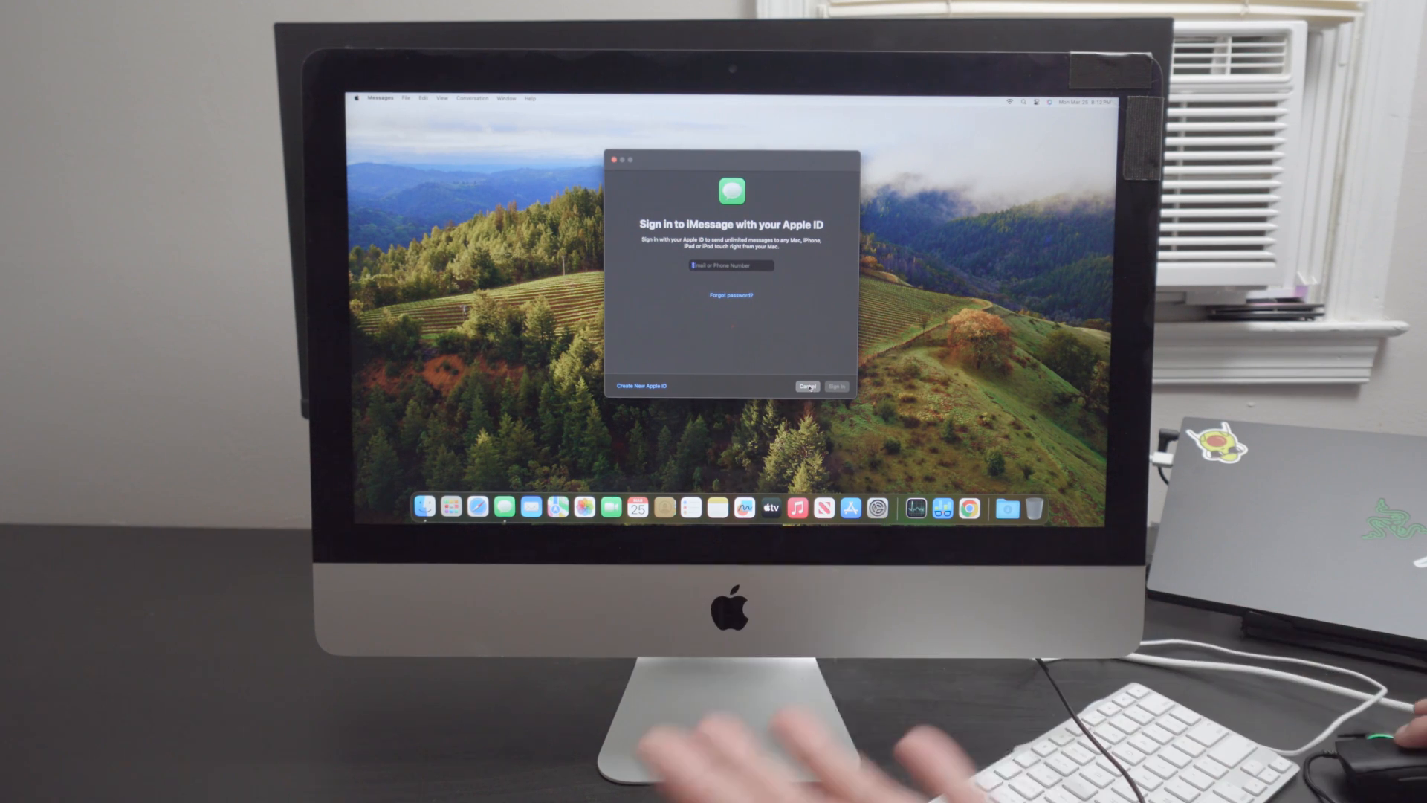
pyautogui.click(806, 387)
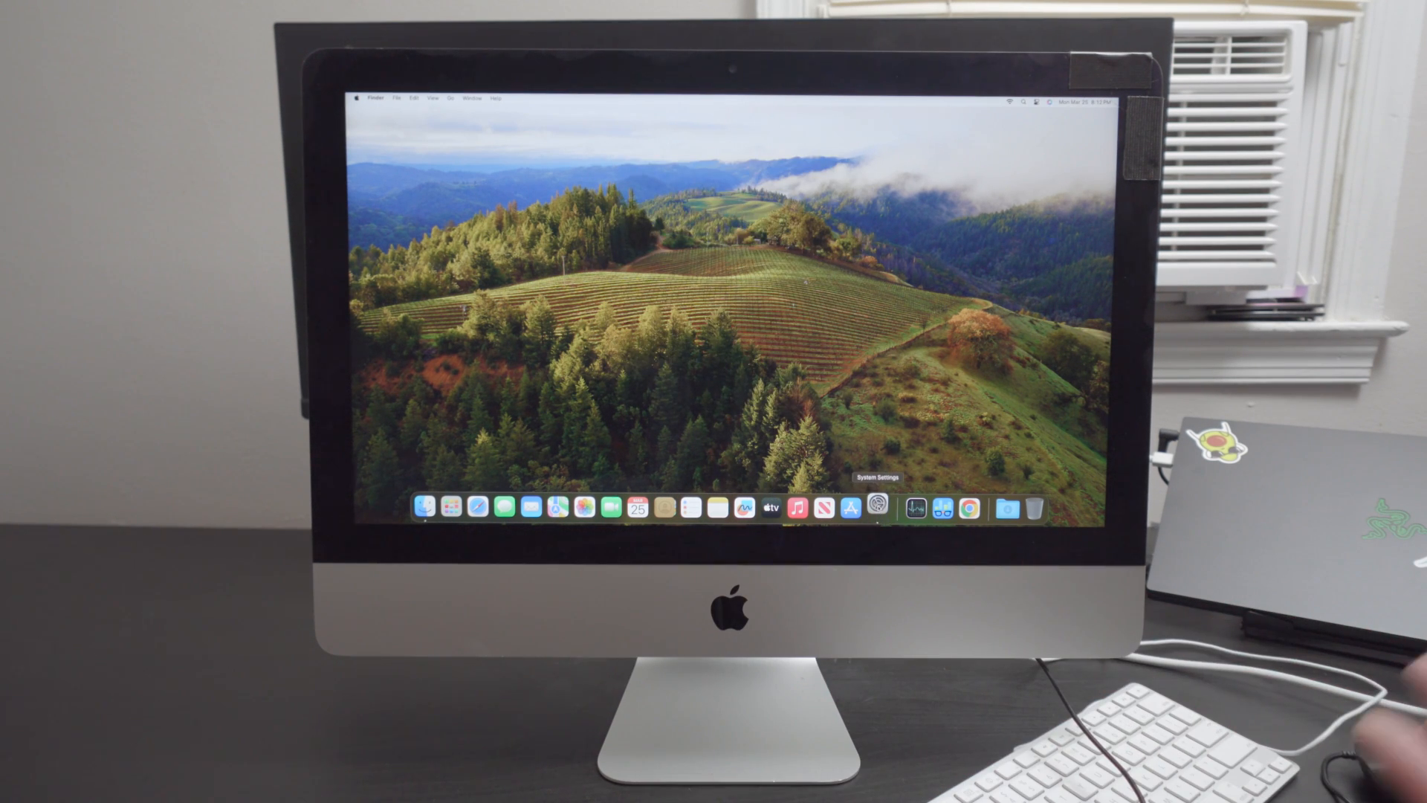
pyautogui.click(877, 508)
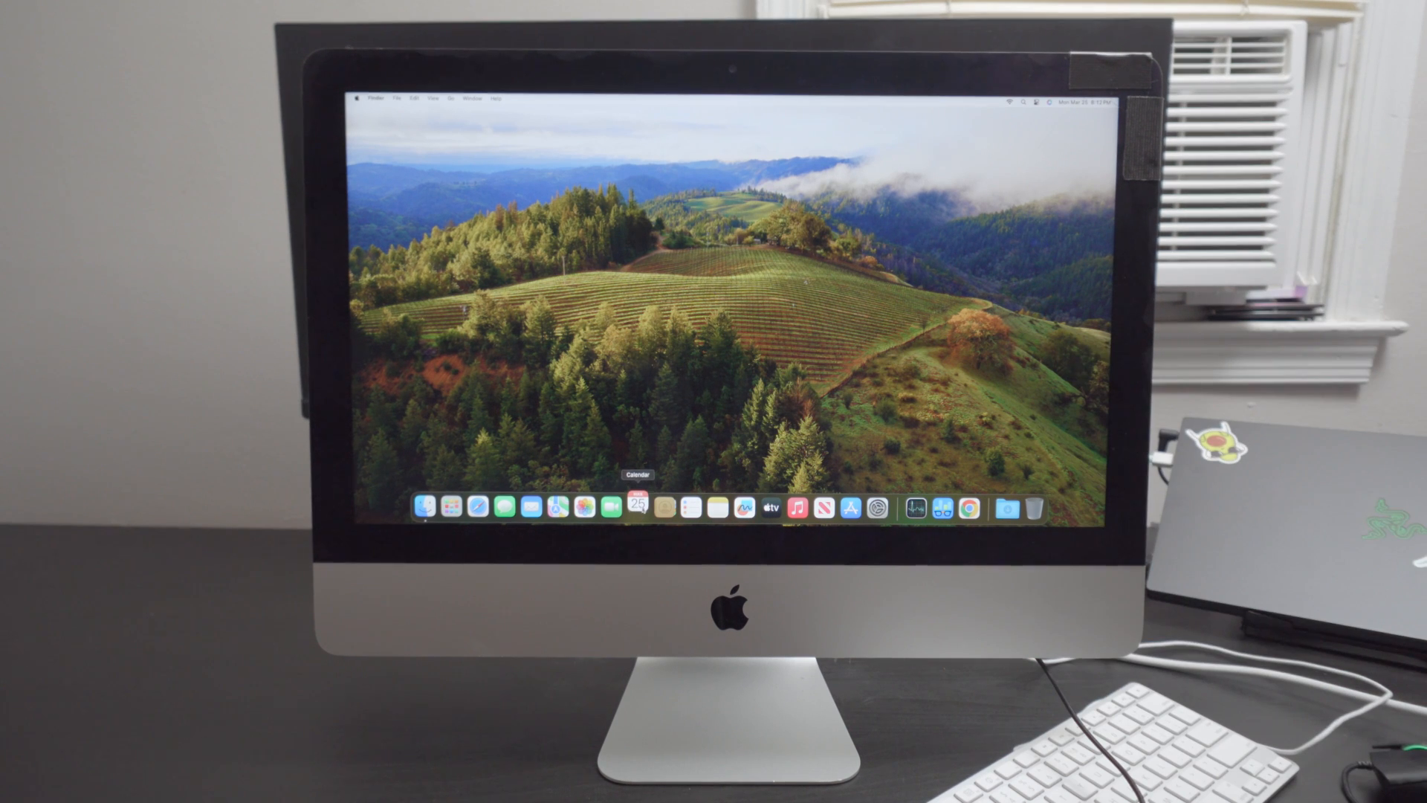
# Launch Calendar from the Dock and quit it via its Dock icon menu.
pyautogui.click(637, 505)
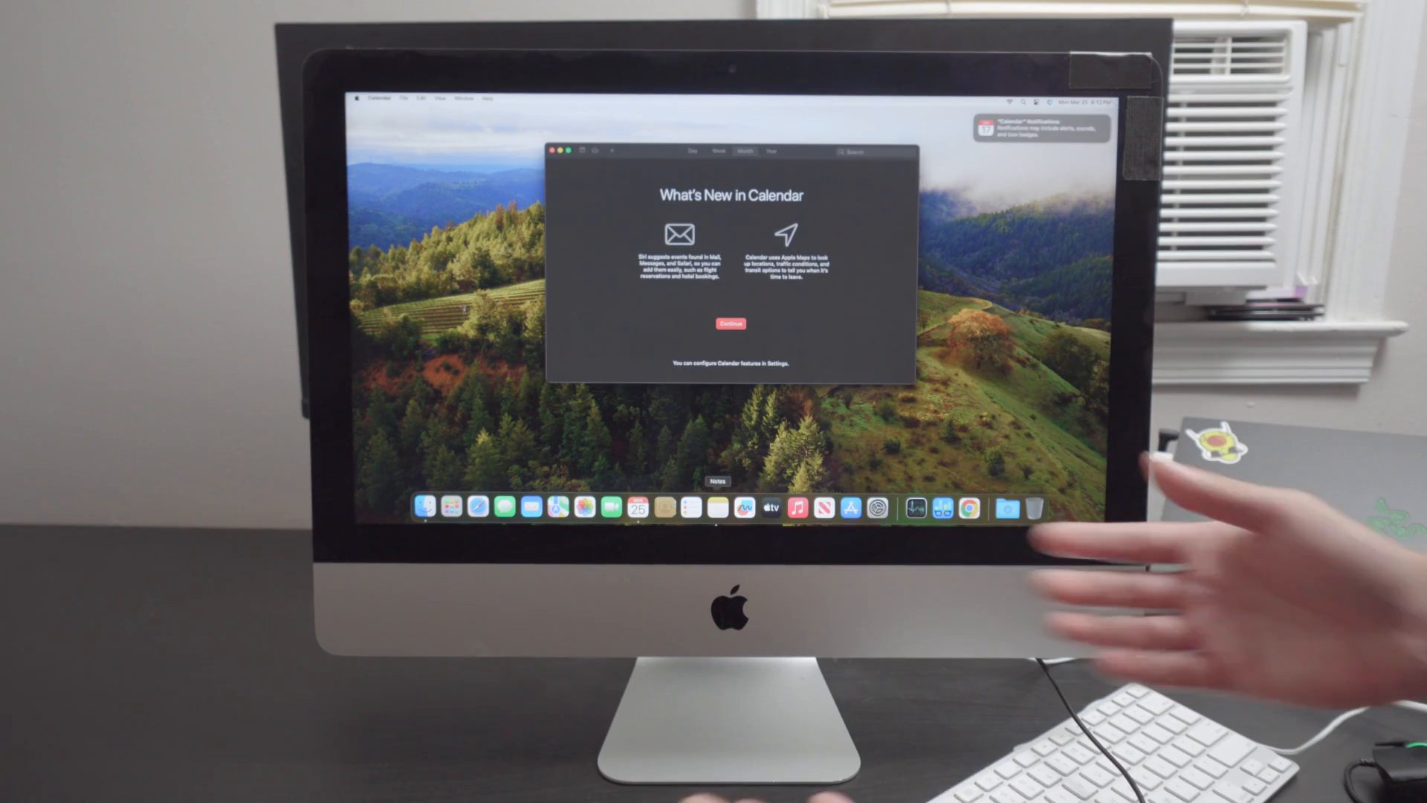
pyautogui.rightClick(637, 508)
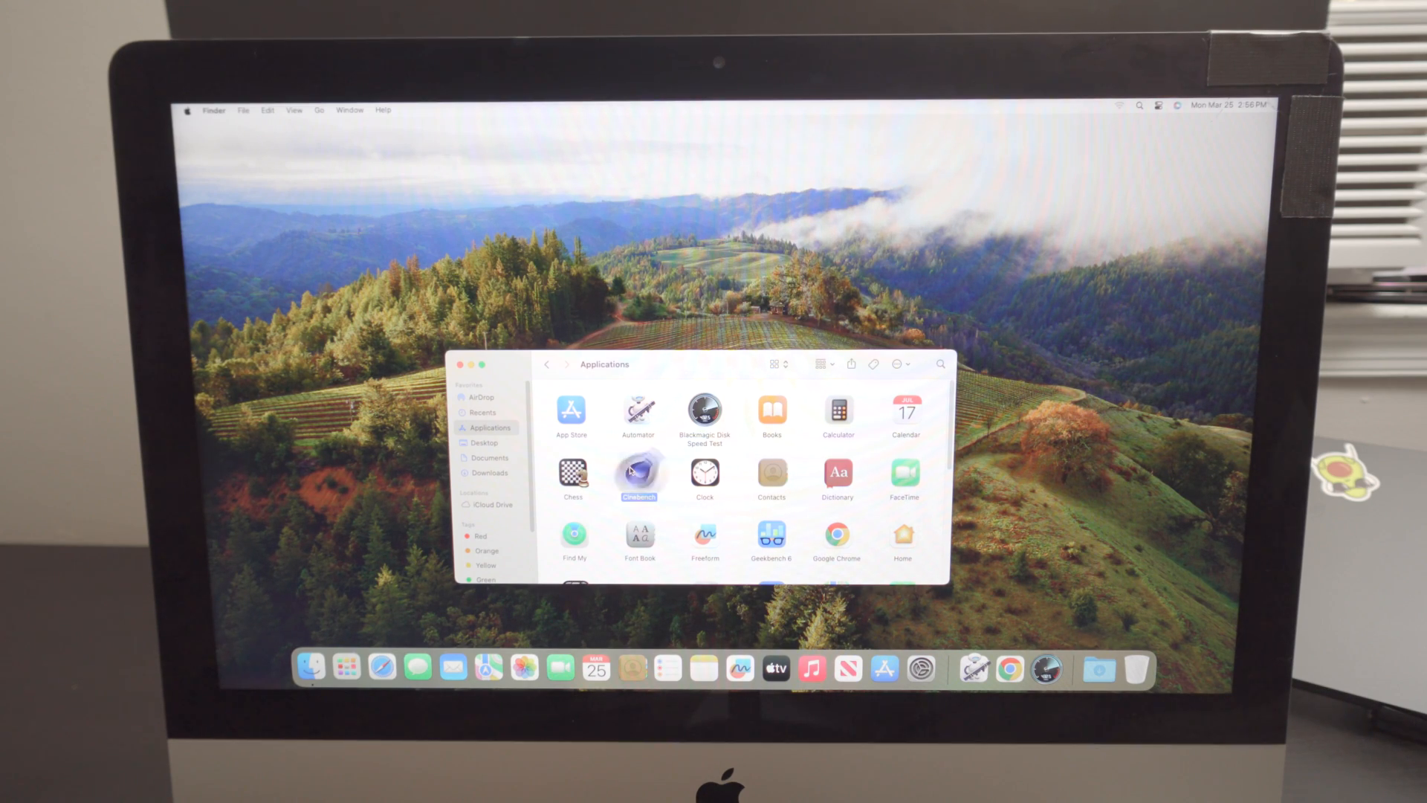
pyautogui.doubleClick(638, 473)
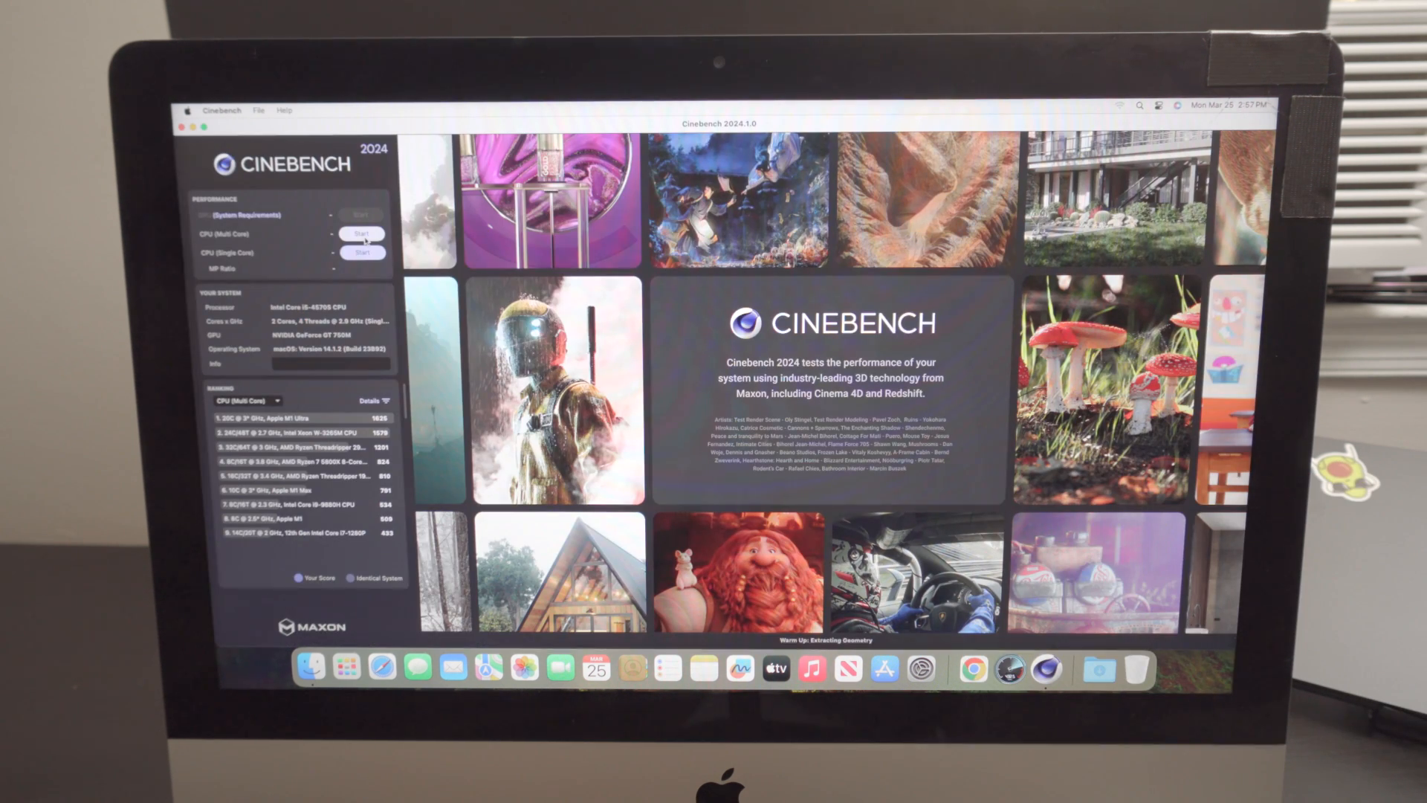
pyautogui.click(363, 233)
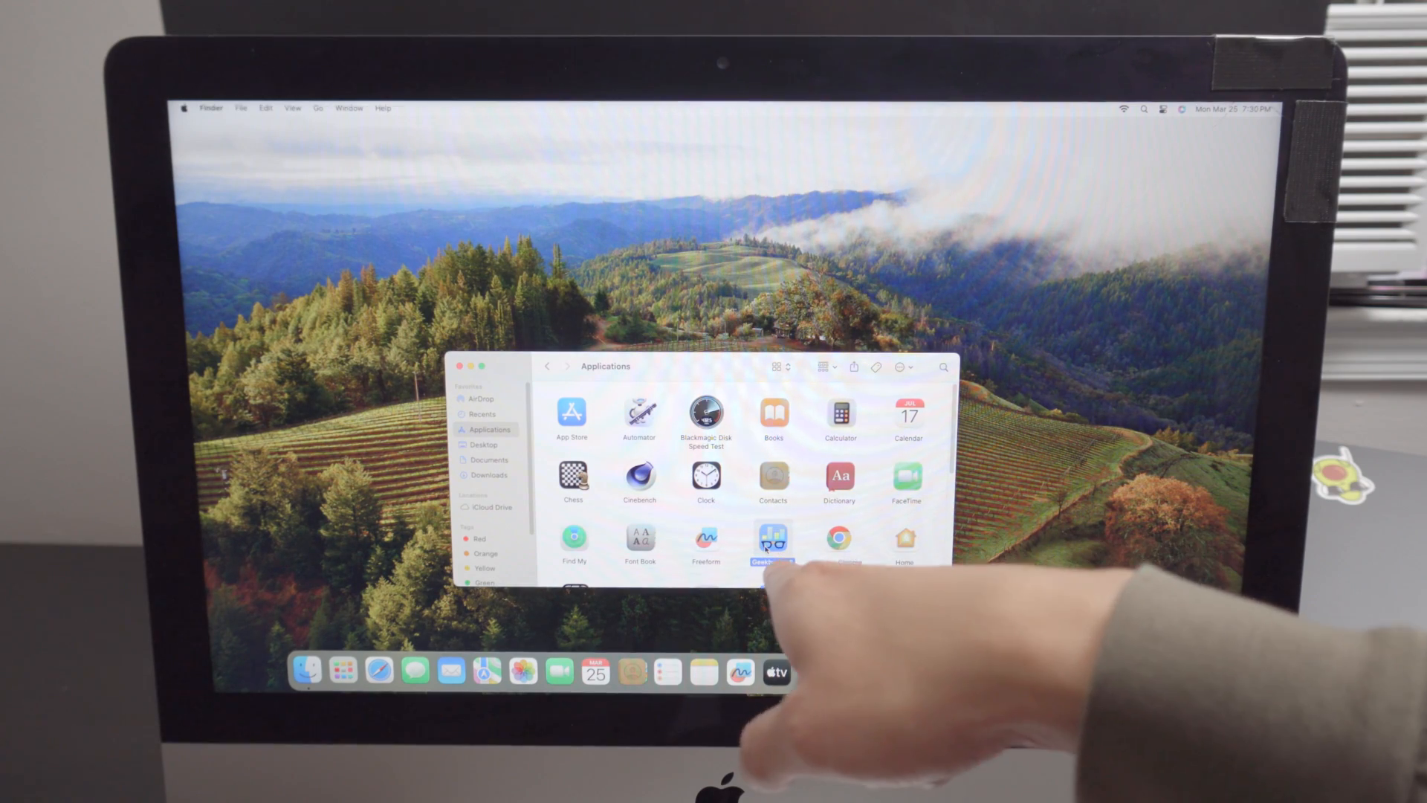
# Run Geekbench 6 CPU benchmark (1135 single, 3239 multi) and browse the Mac Benchmarks comparison chart.
pyautogui.doubleClick(773, 541)
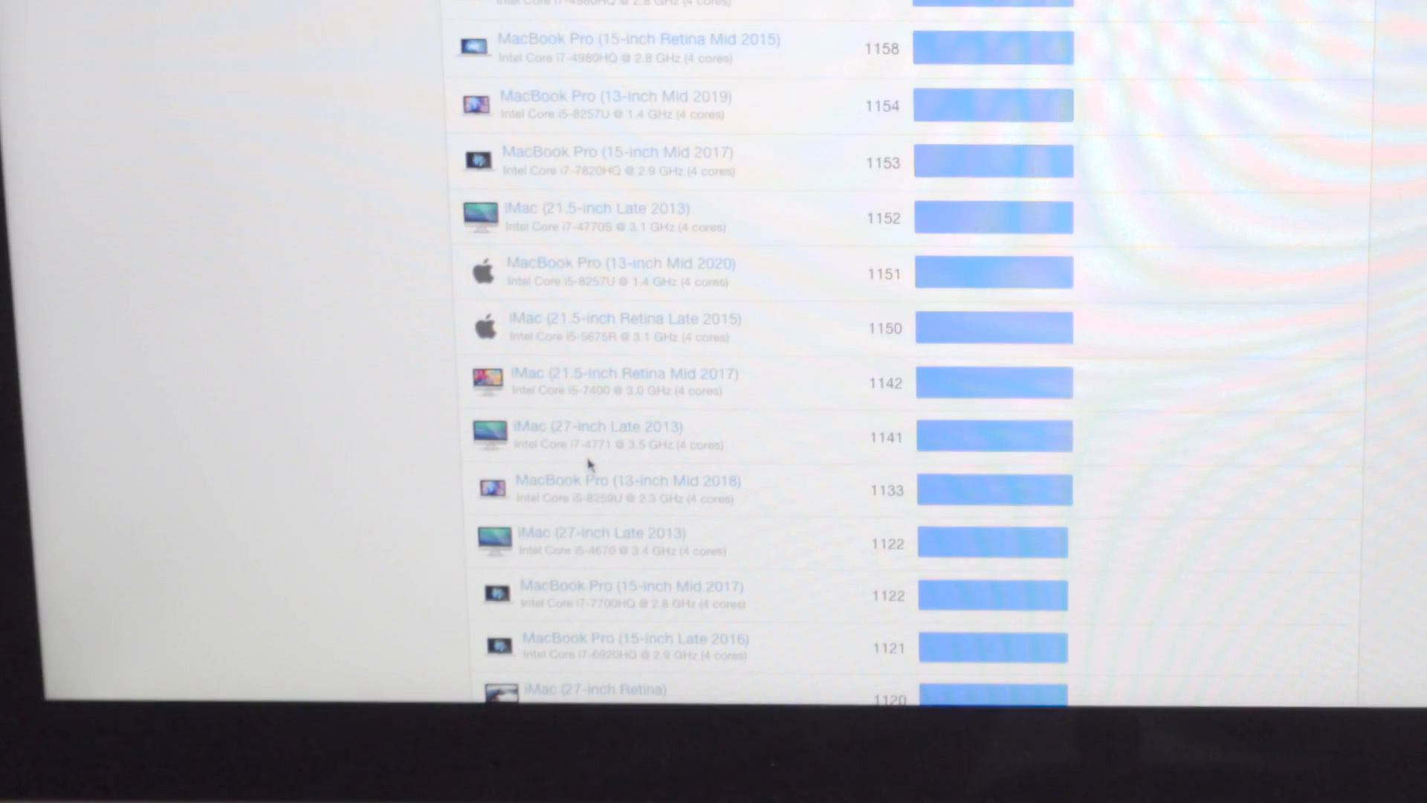
pyautogui.scroll(-3)
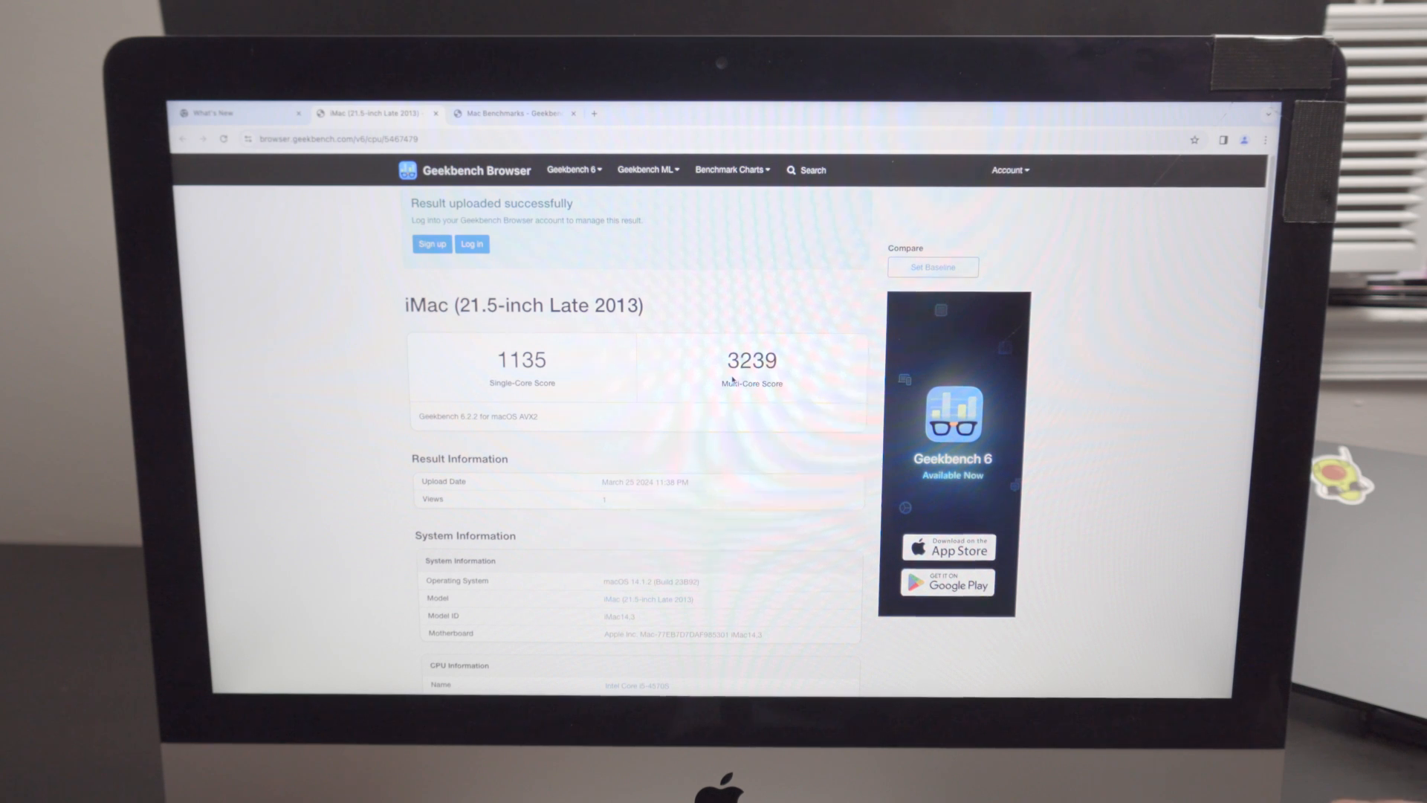
pyautogui.click(514, 113)
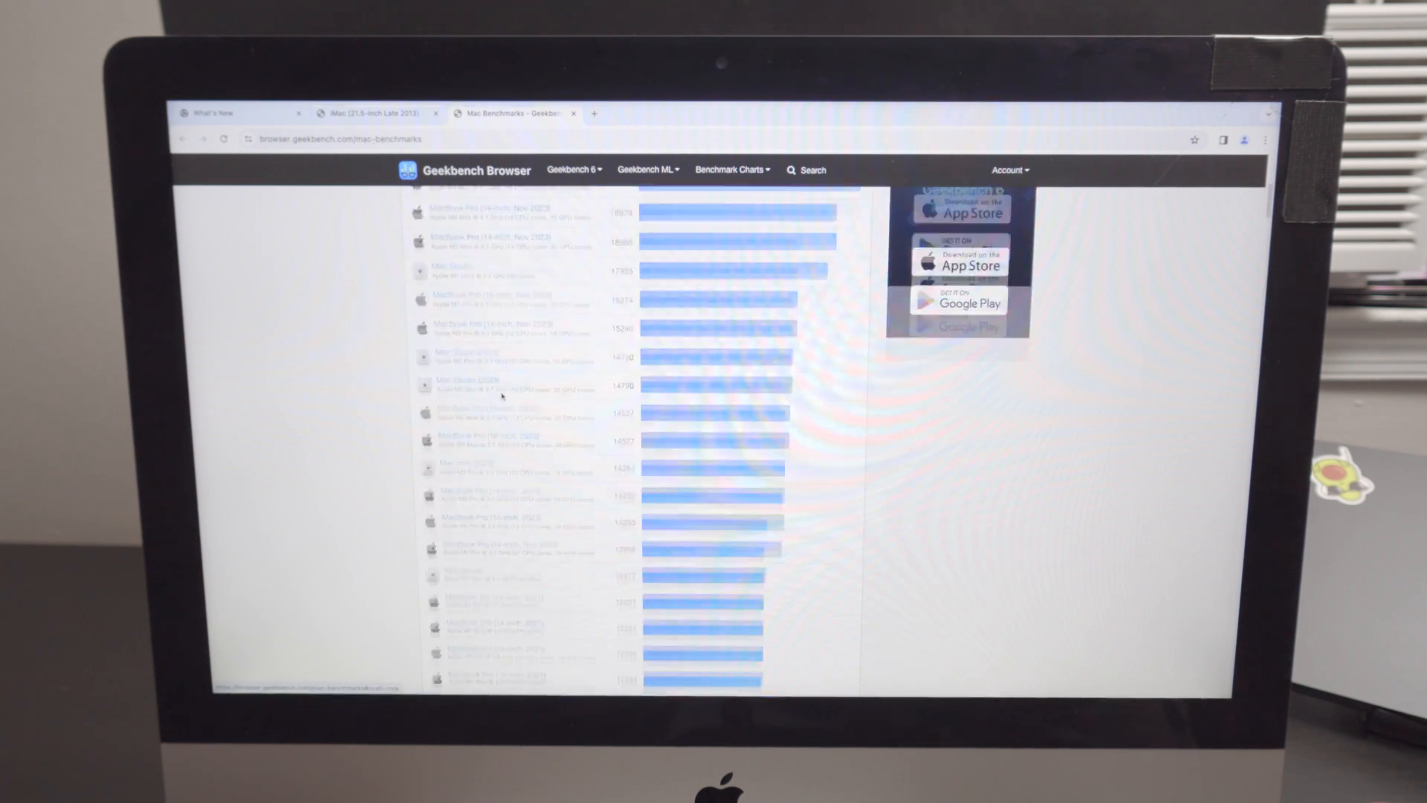
pyautogui.scroll(-3)
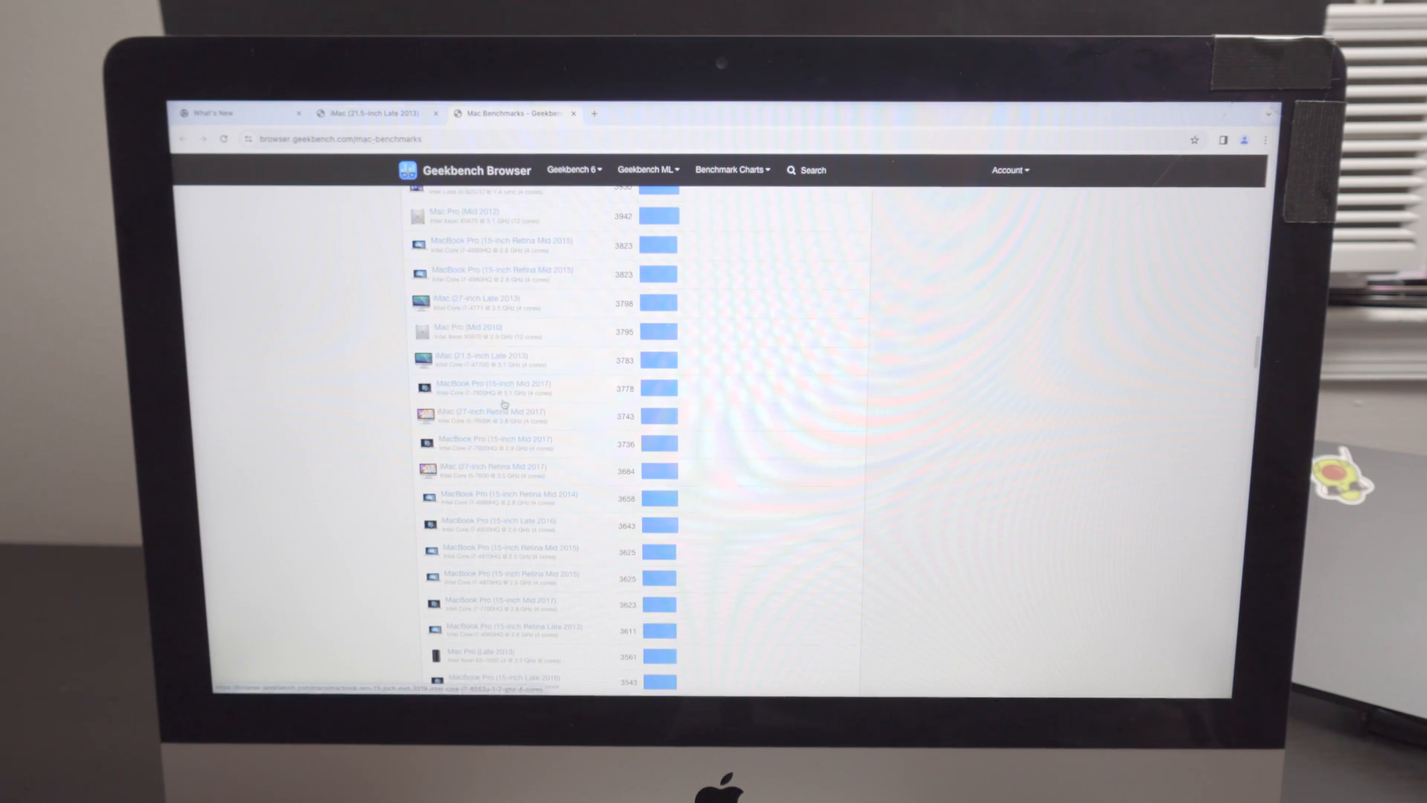
pyautogui.scroll(-3)
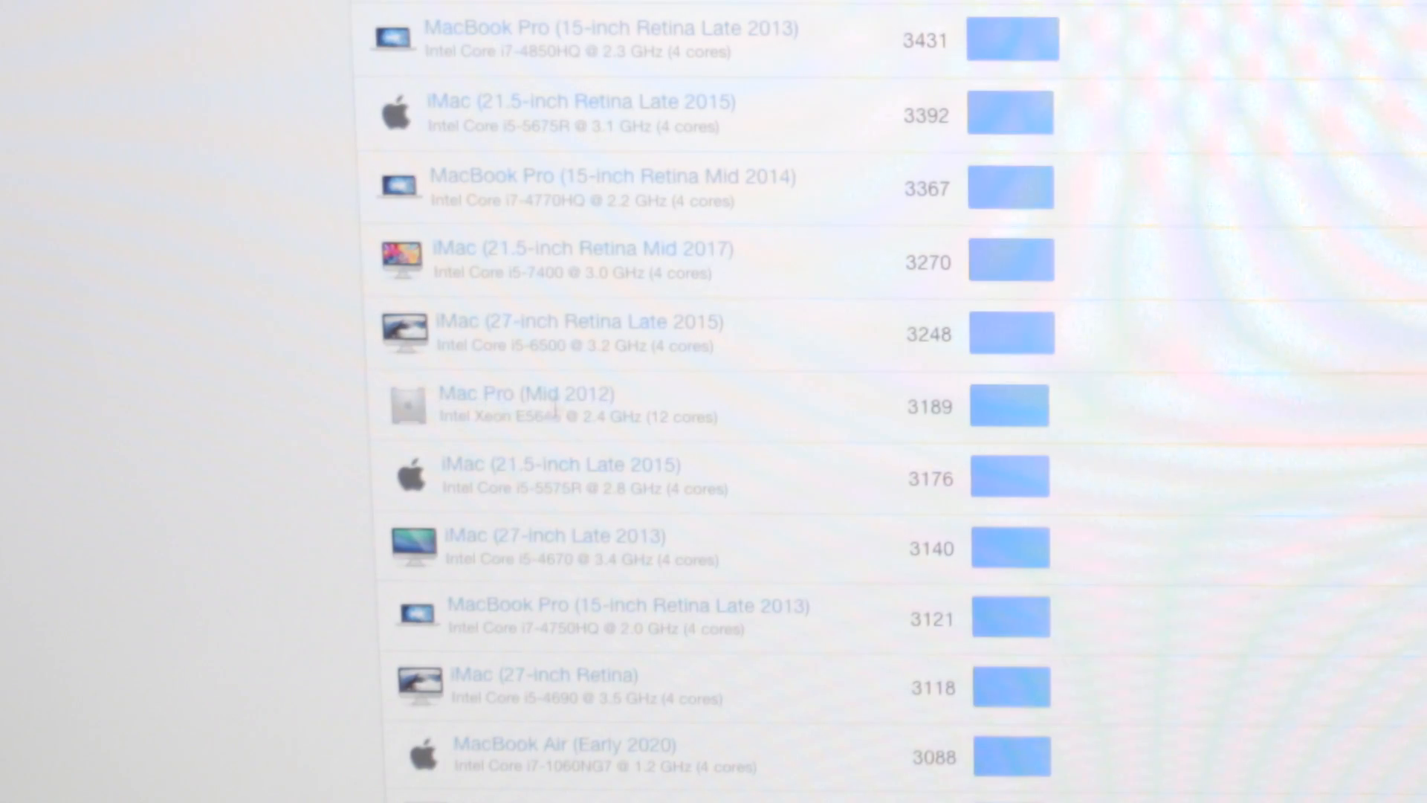
pyautogui.scroll(-3)
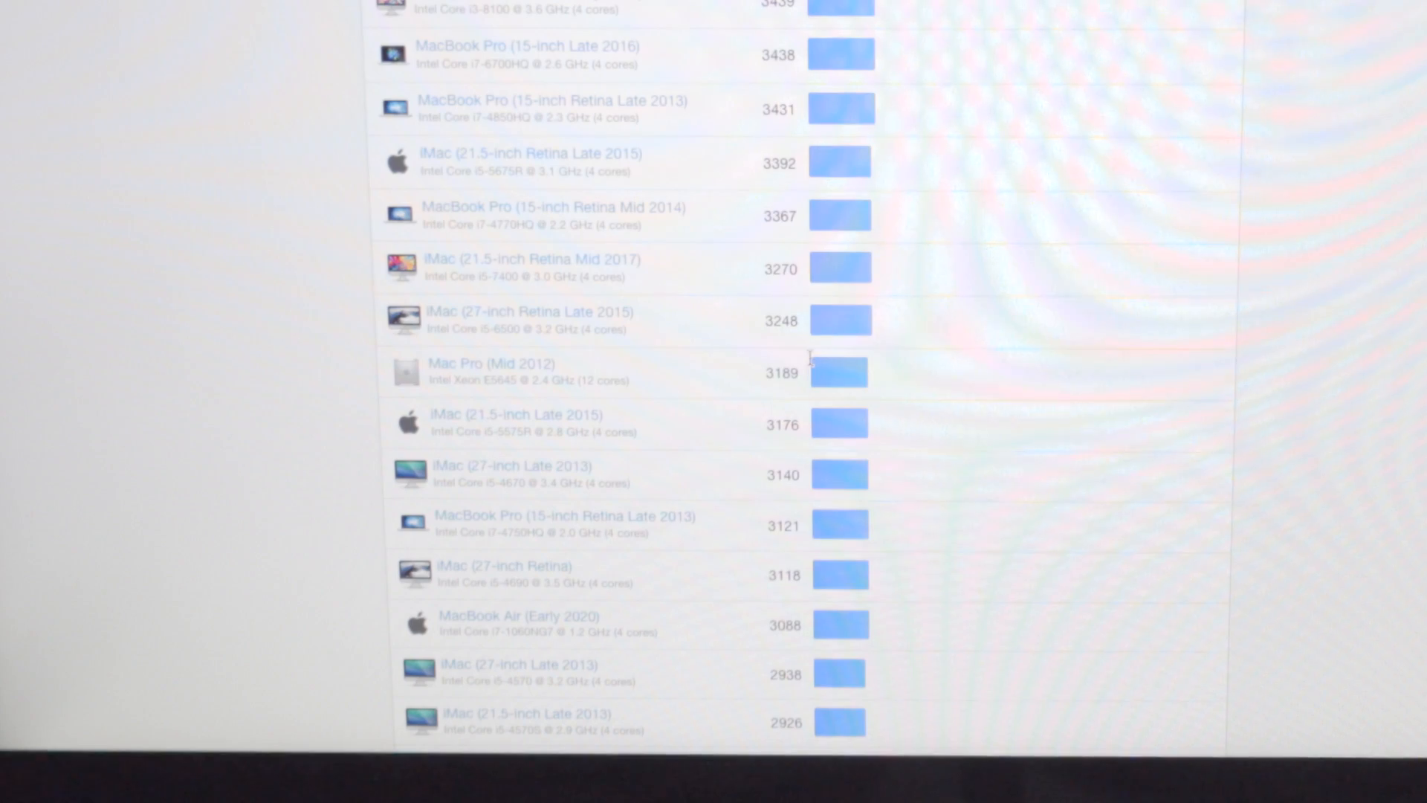
pyautogui.moveTo(764, 382)
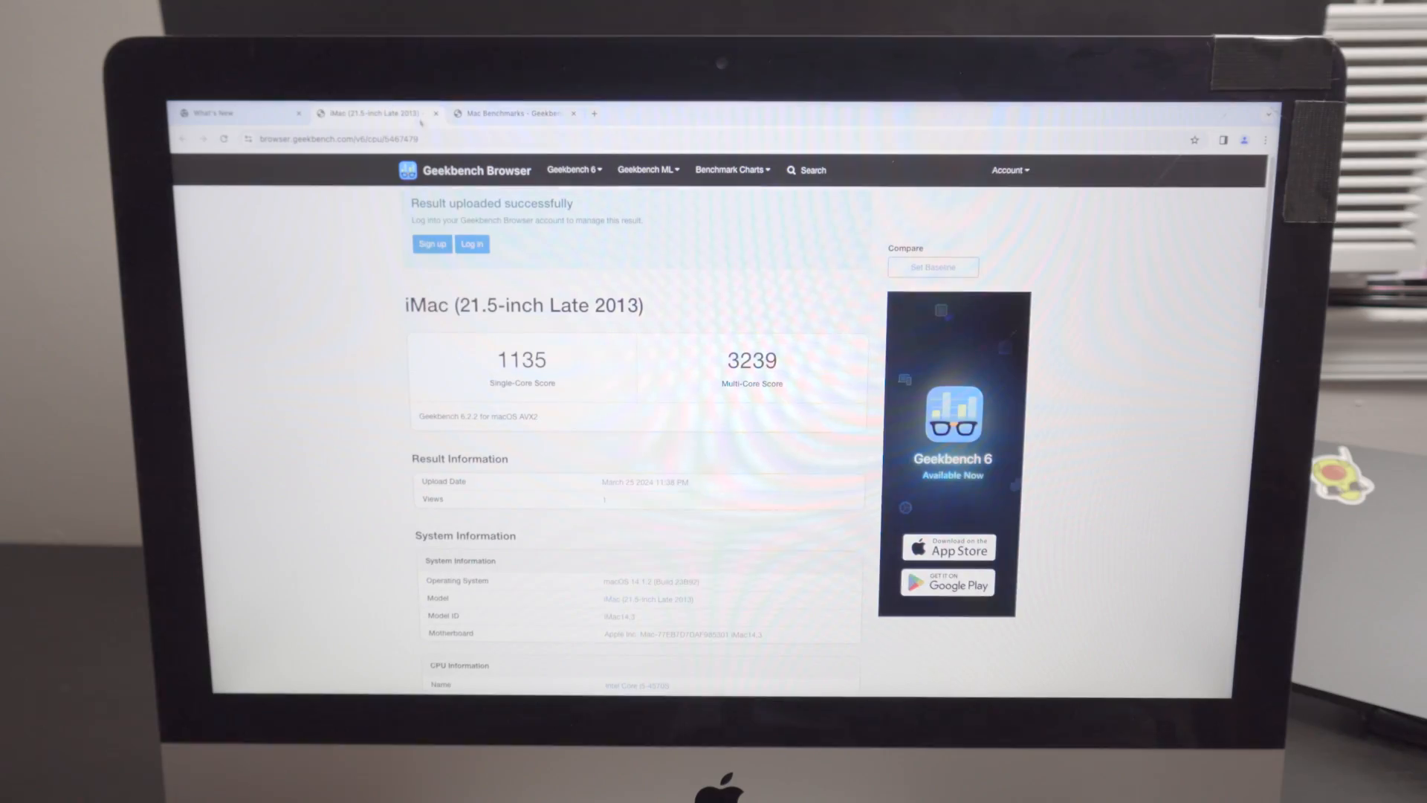
pyautogui.click(515, 113)
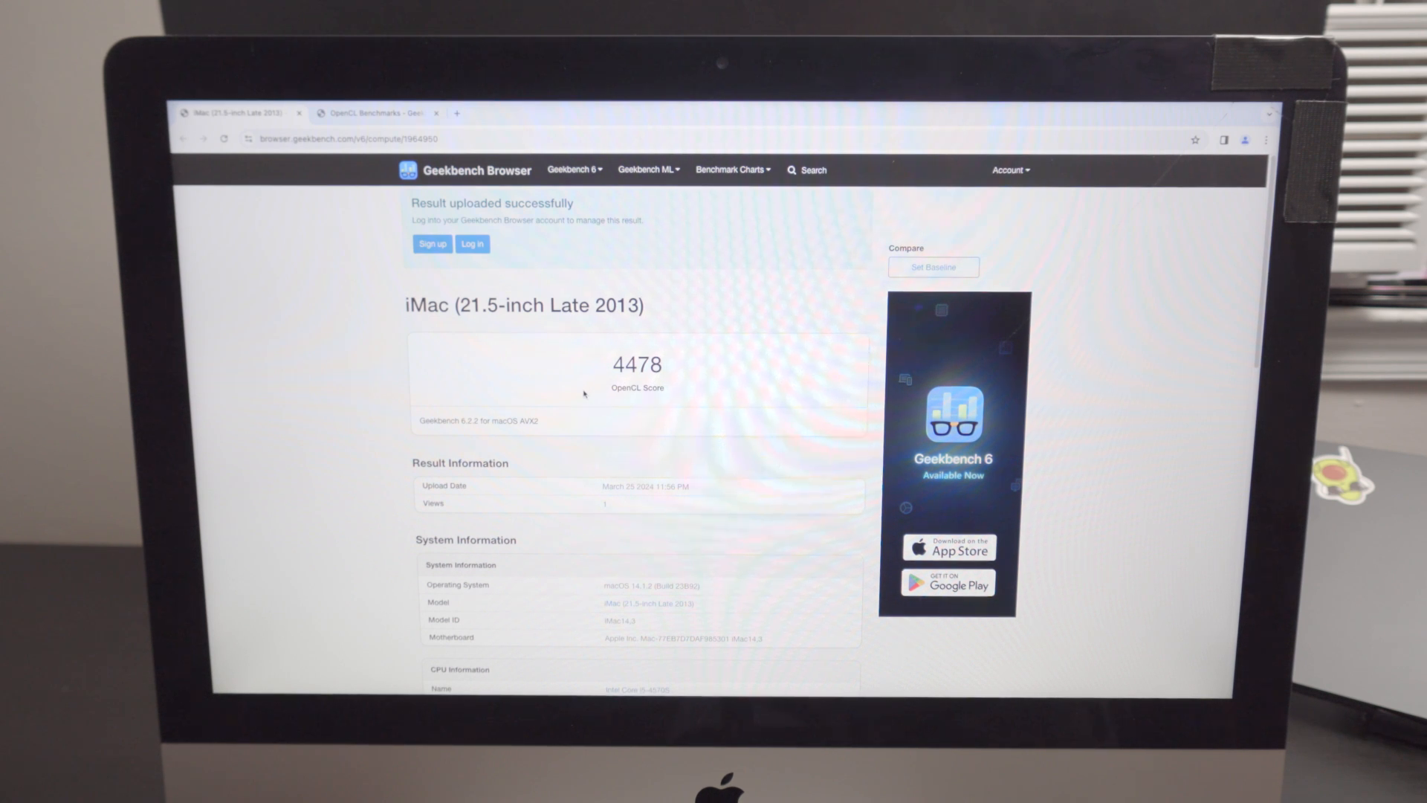
# Scroll down the Geekbench OpenCL Benchmarks chart.
pyautogui.scroll(-3)
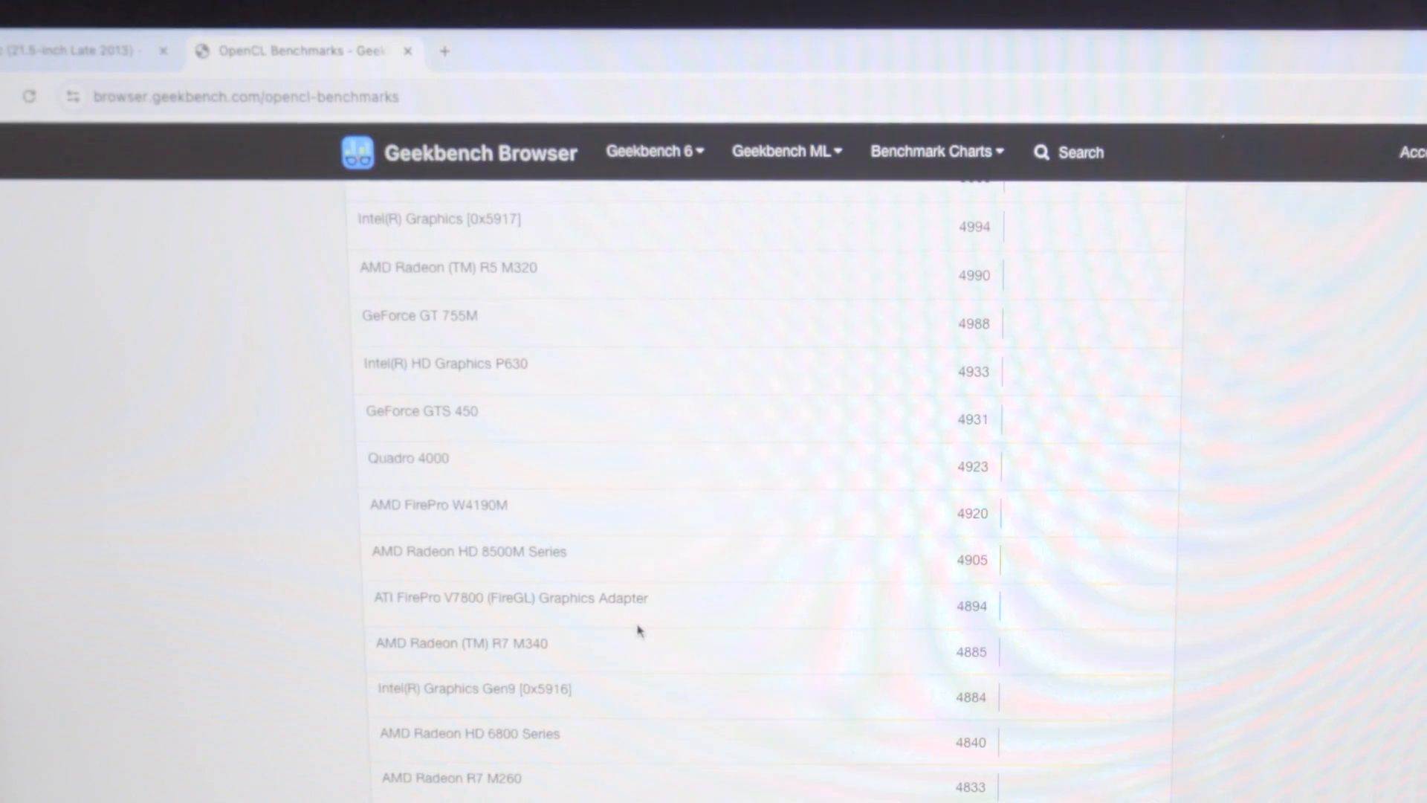
pyautogui.scroll(-3)
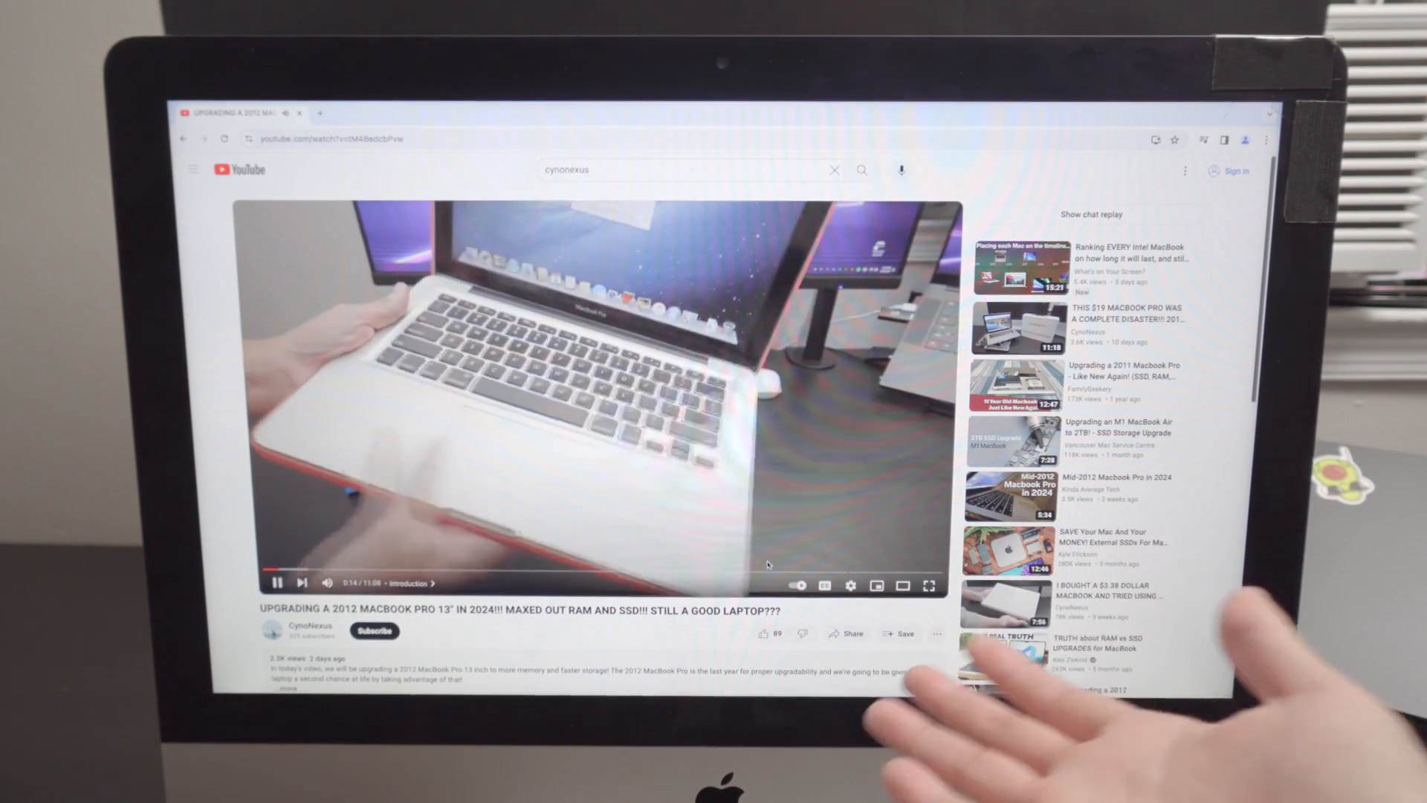
# Play the YouTube video full screen and show the Quality menu with 2160p 4K selected.
pyautogui.click(849, 586)
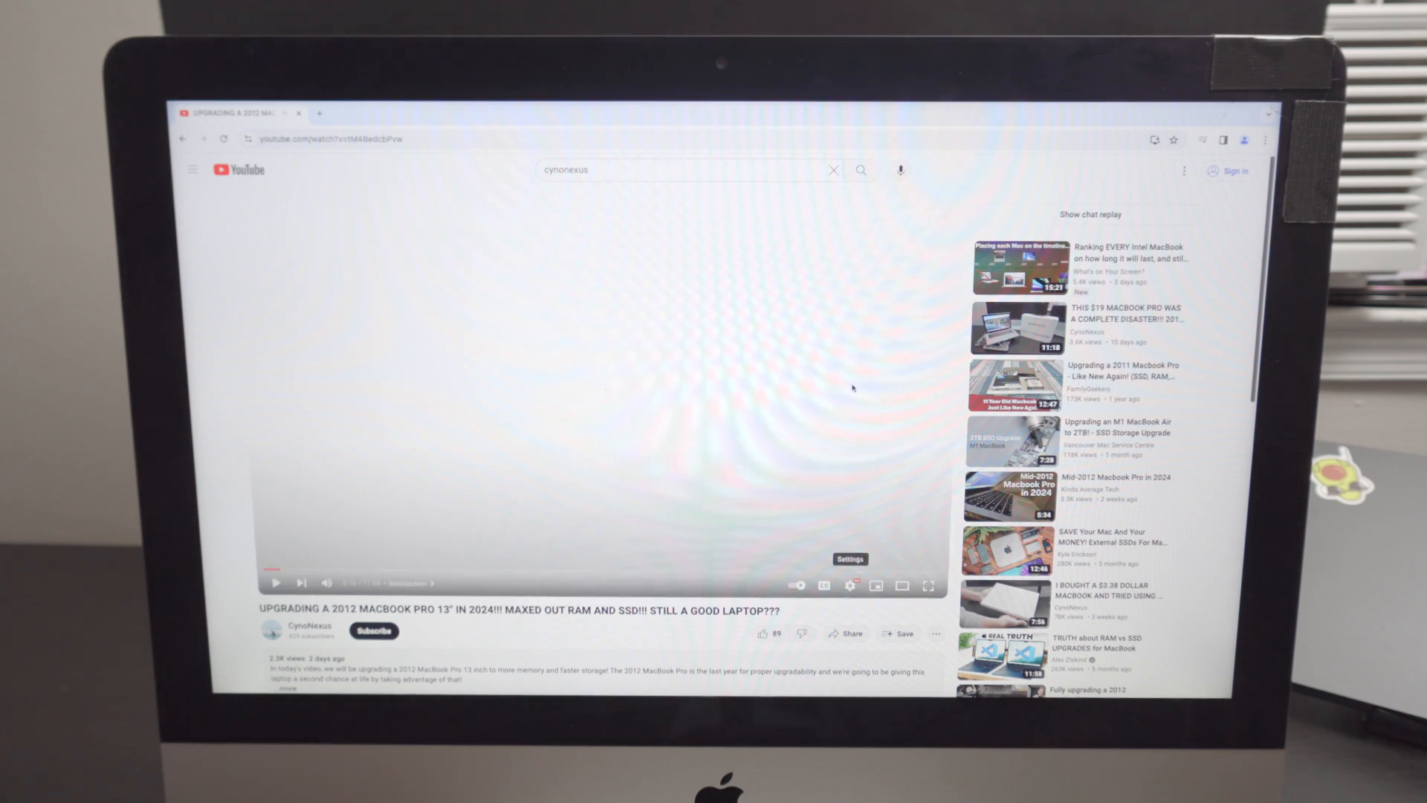
pyautogui.click(927, 586)
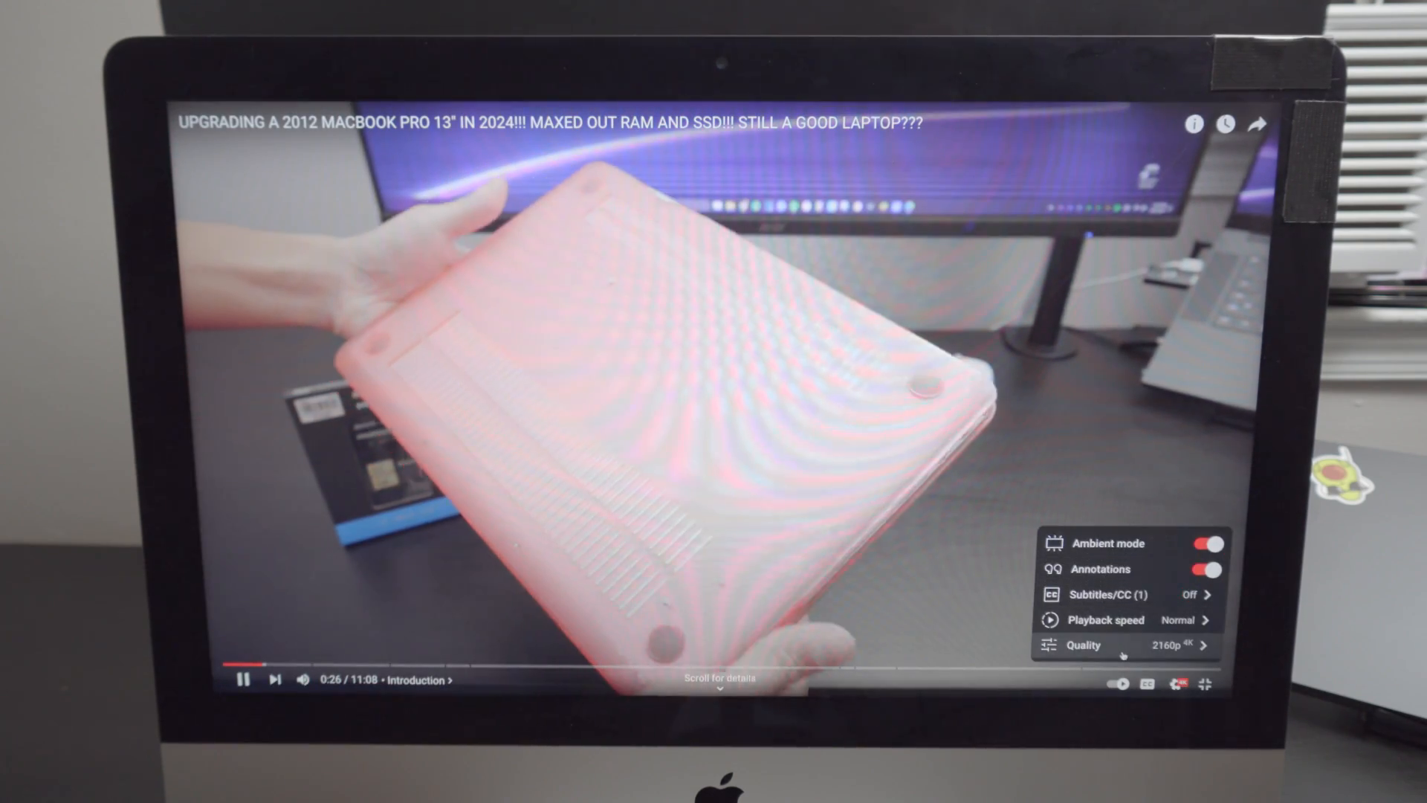
pyautogui.click(1128, 645)
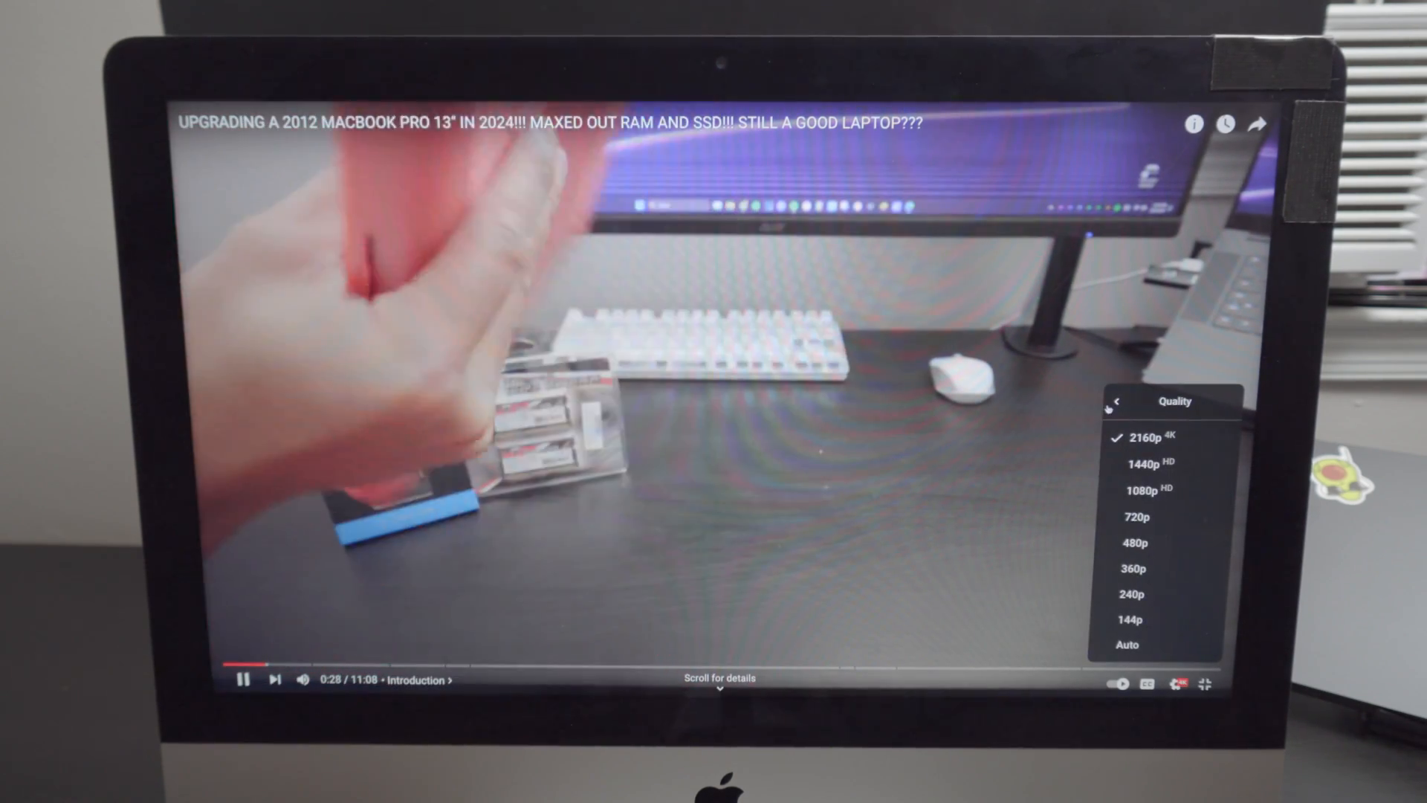